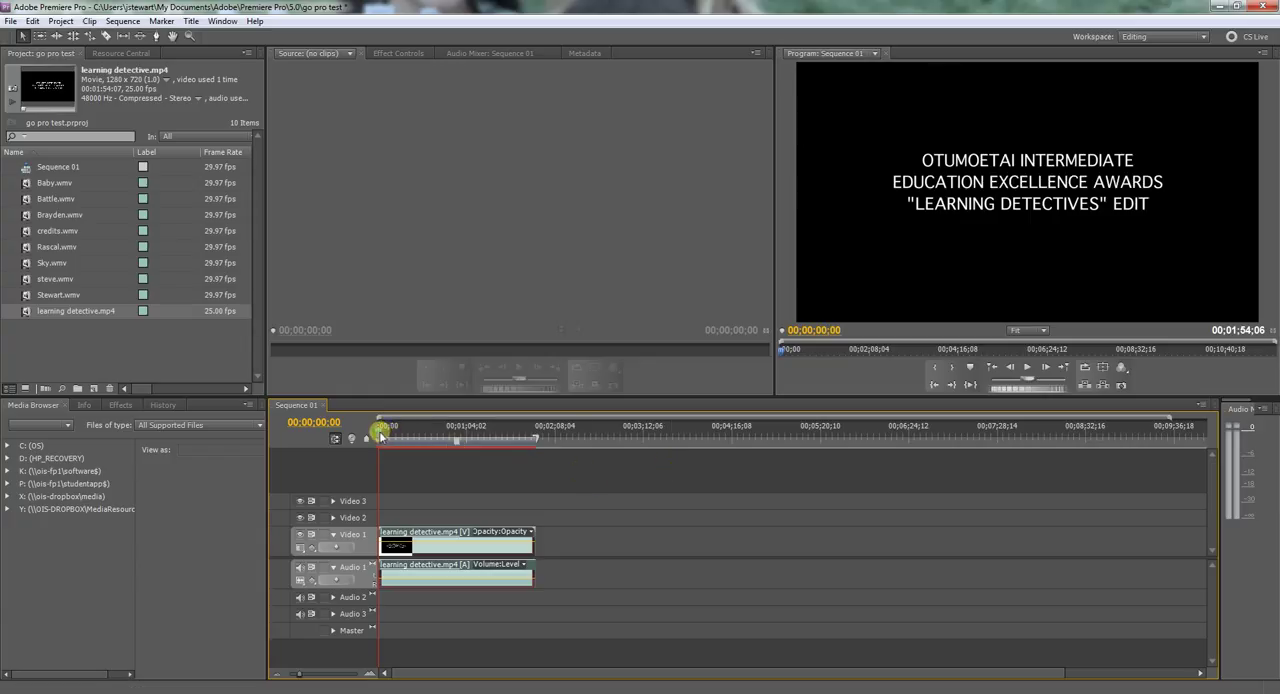
# - Scrub the learning detective clip's playhead to find and review the cut points
pyautogui.moveTo(380, 437); pyautogui.dragTo(438, 437)
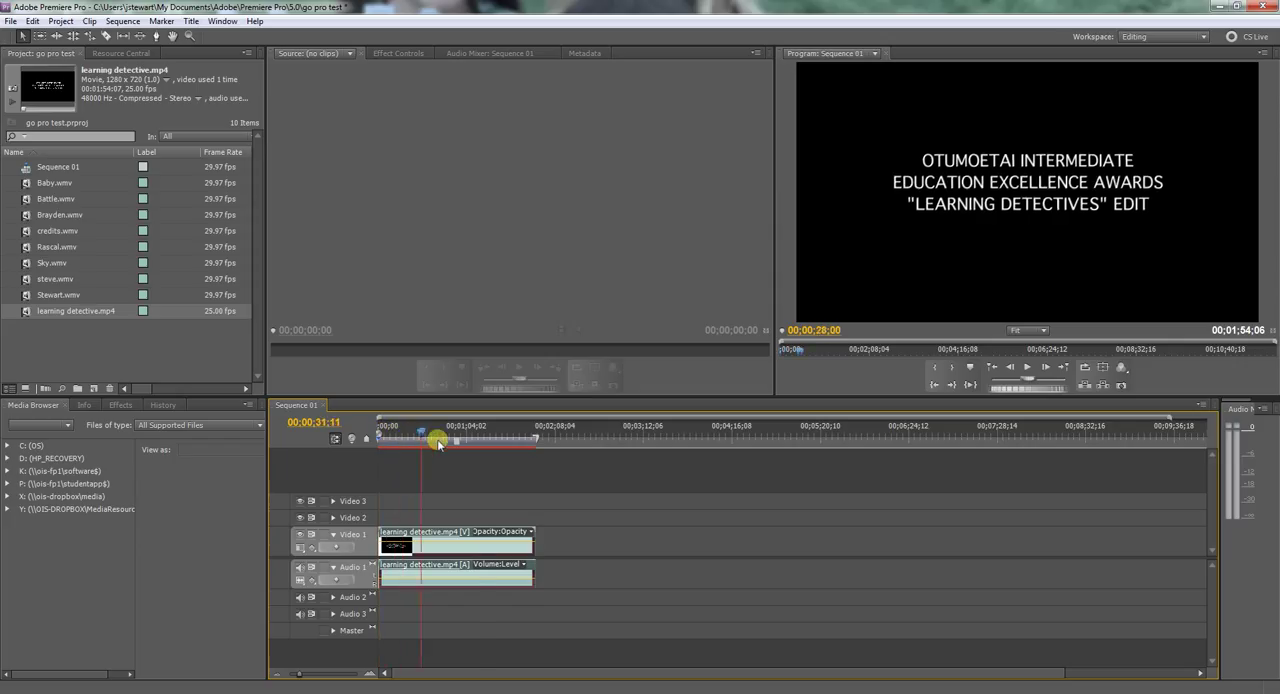
pyautogui.moveTo(438, 442); pyautogui.dragTo(475, 443)
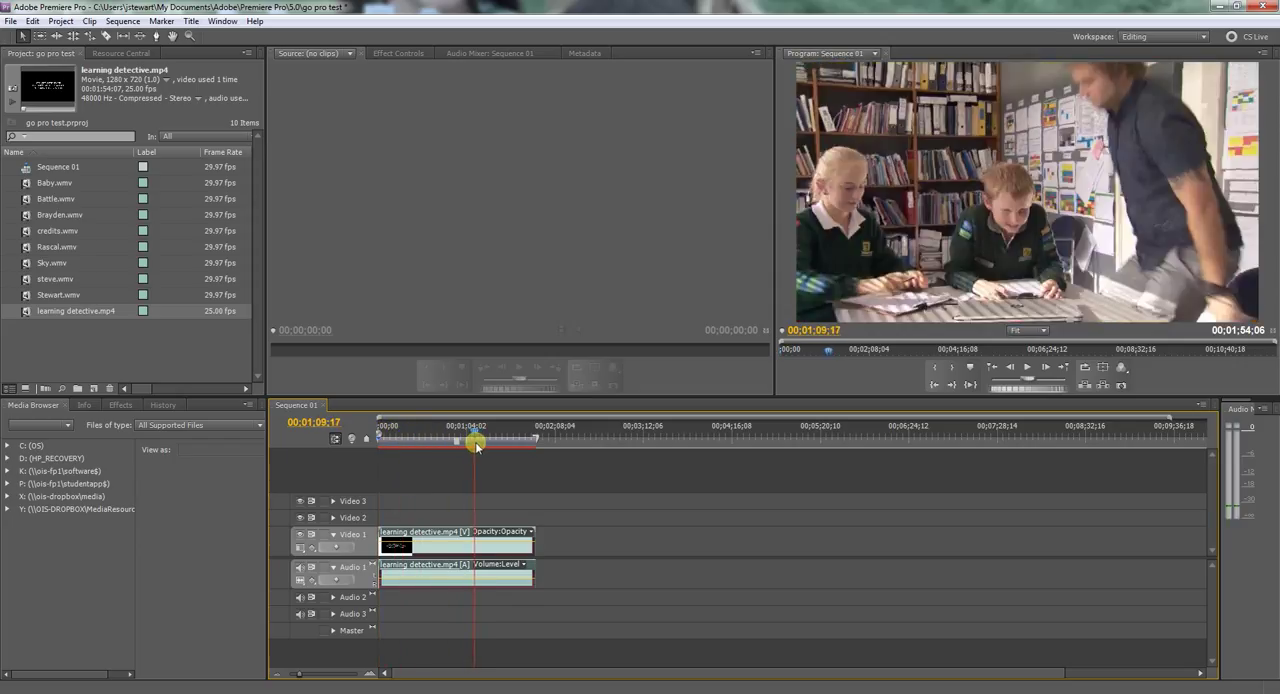
pyautogui.moveTo(475, 442); pyautogui.dragTo(443, 442)
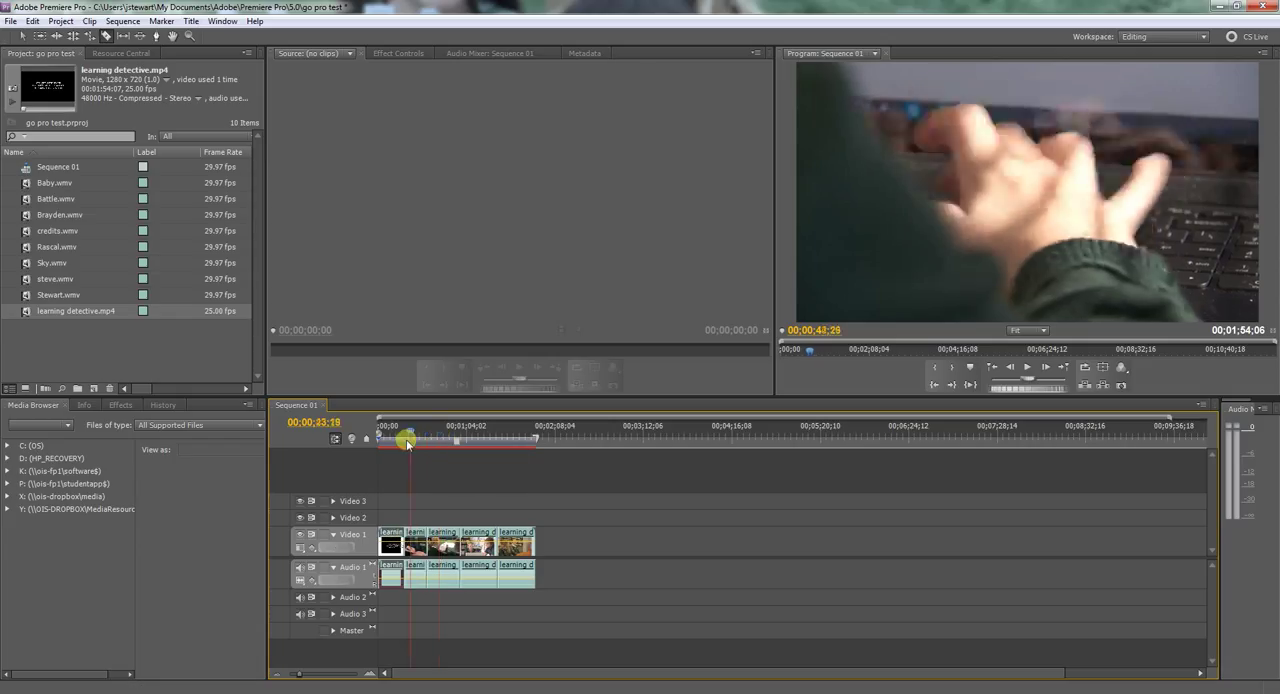
pyautogui.moveTo(408, 440); pyautogui.dragTo(463, 440)
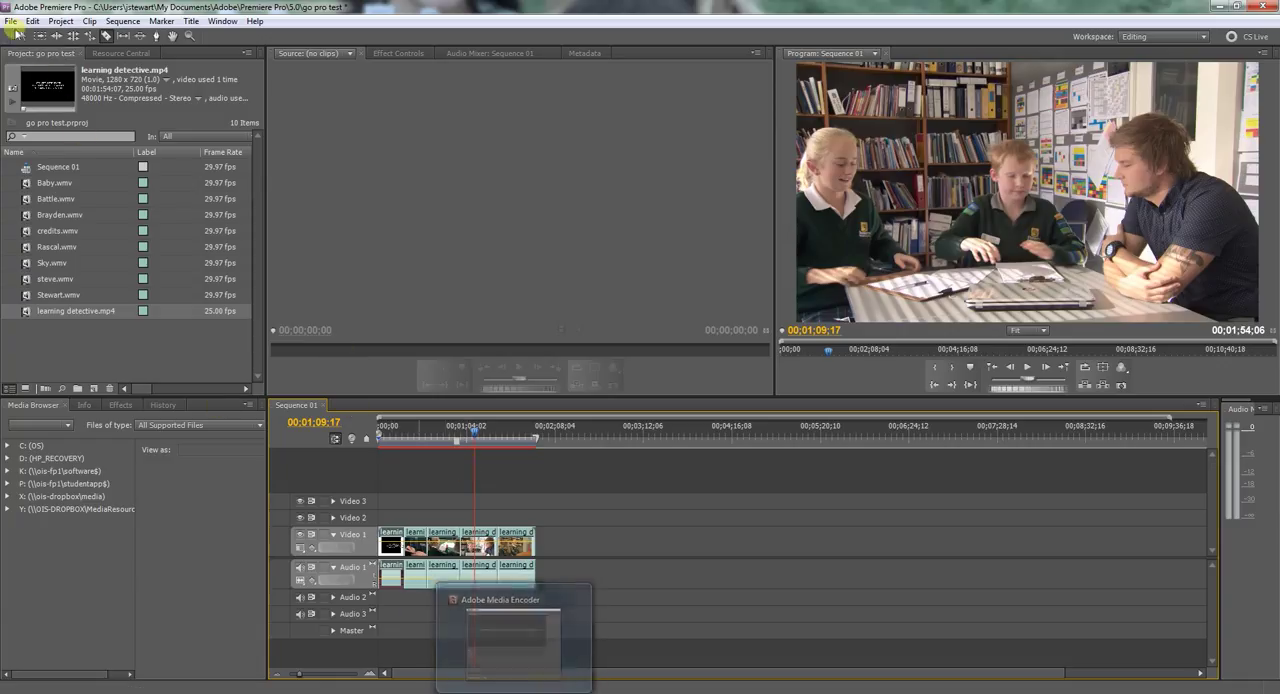
# - Save the project under the file name 'Splitting video example'
pyautogui.click(11, 21)
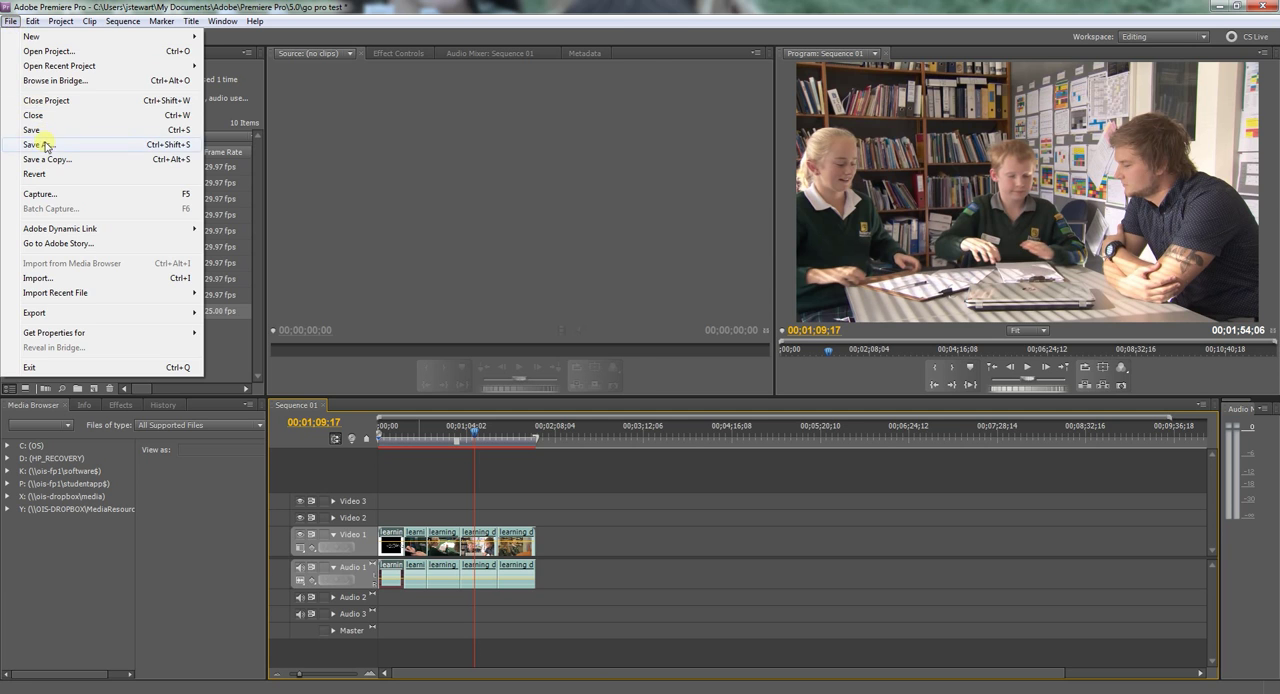
pyautogui.click(39, 144)
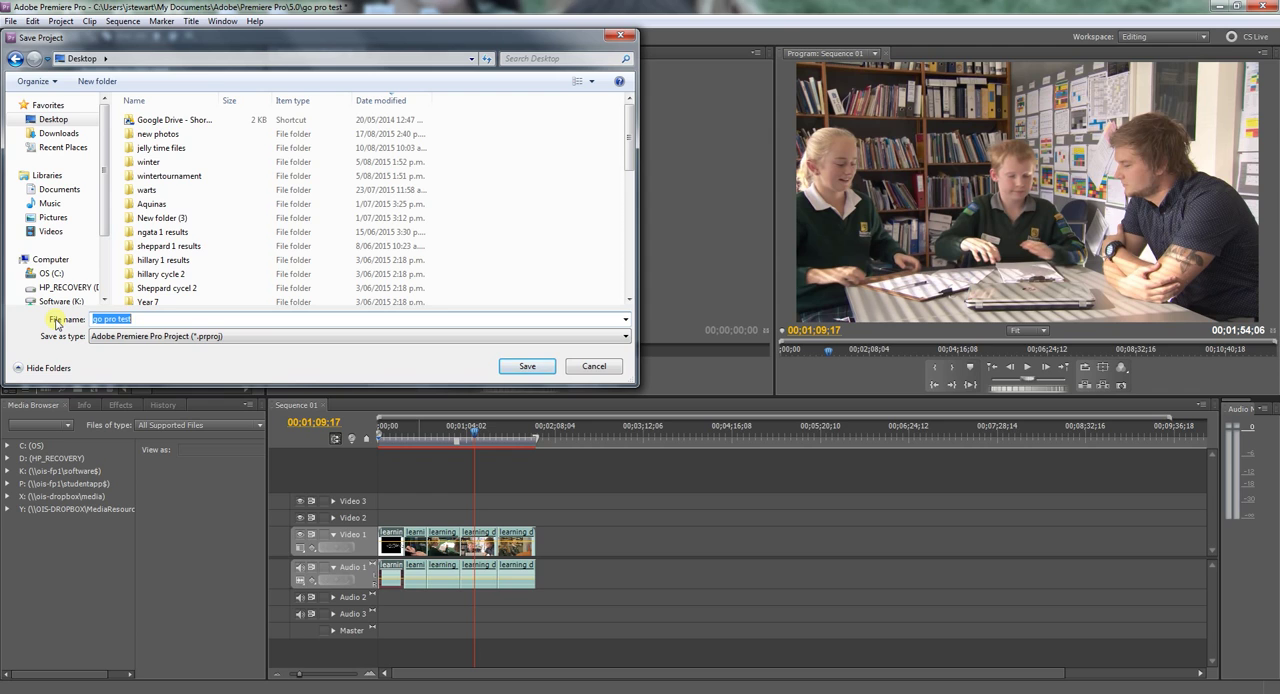
pyautogui.write('Spt')
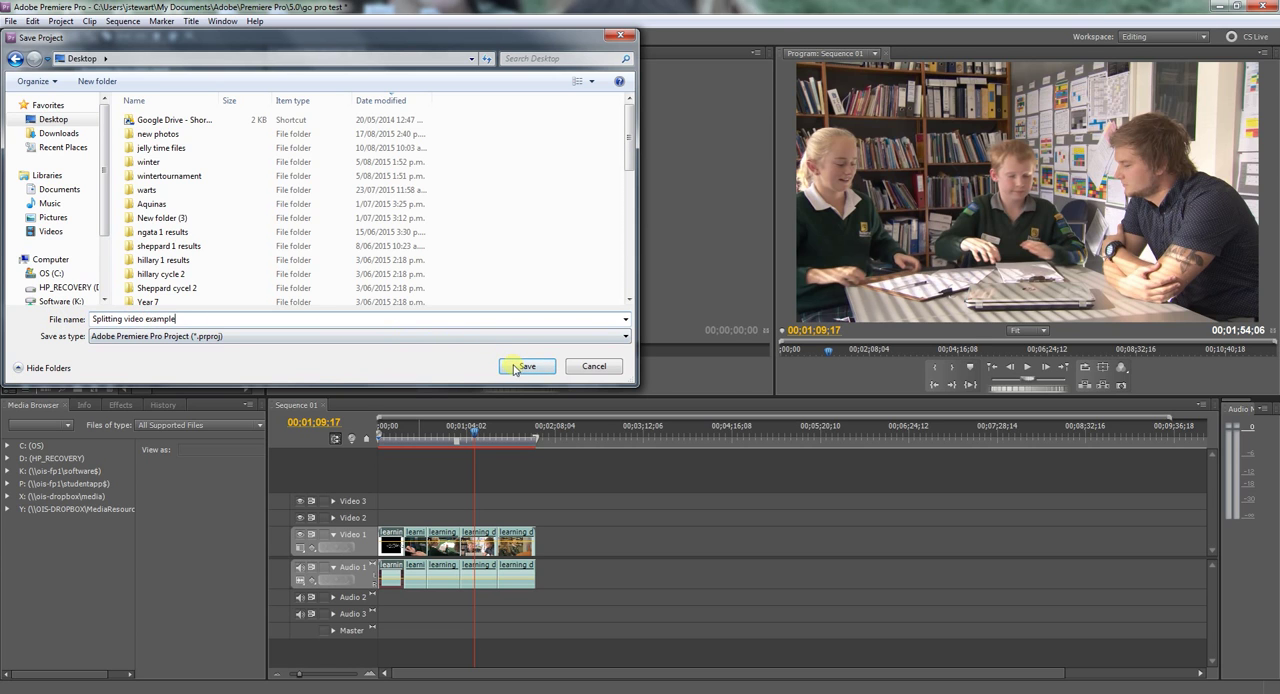
pyautogui.click(527, 366)
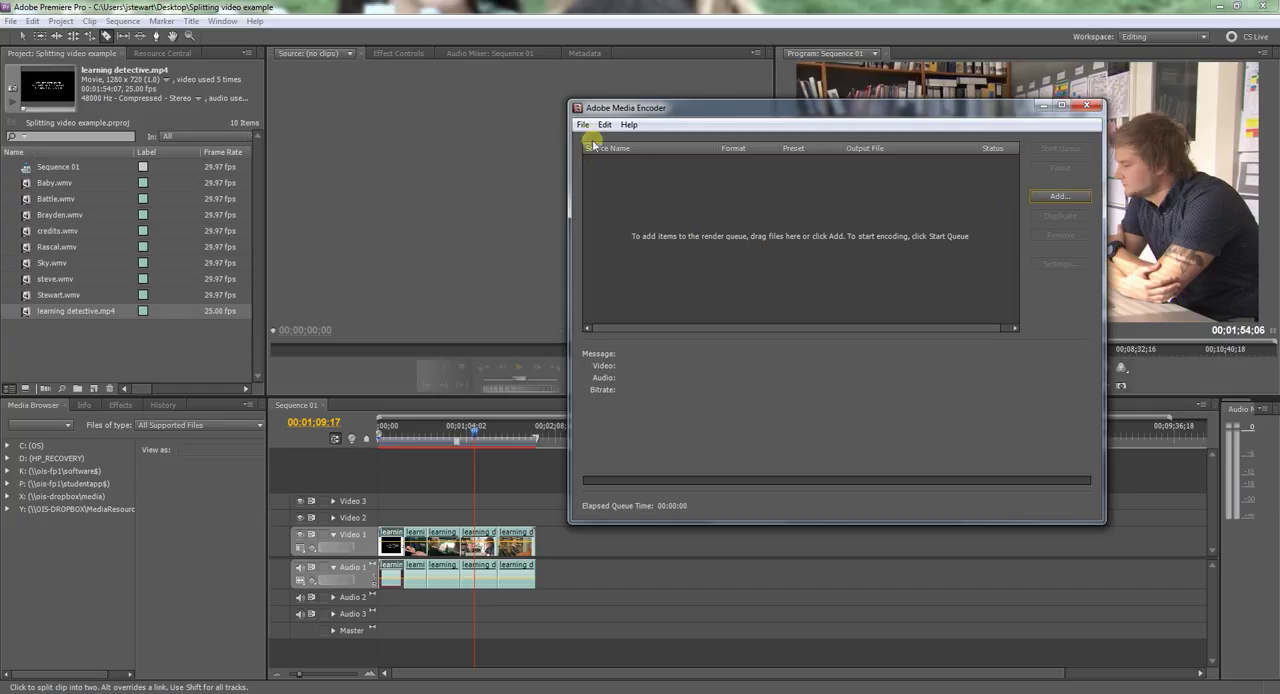
pyautogui.click(582, 124)
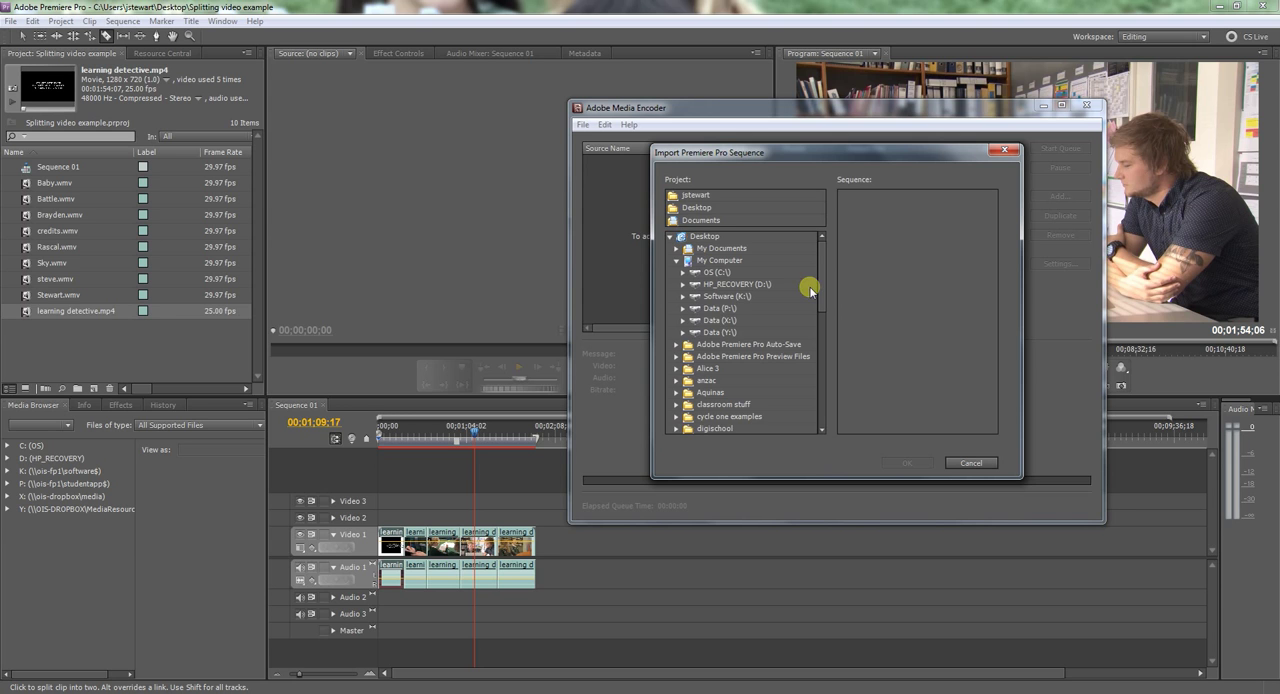
pyautogui.scroll(-3)
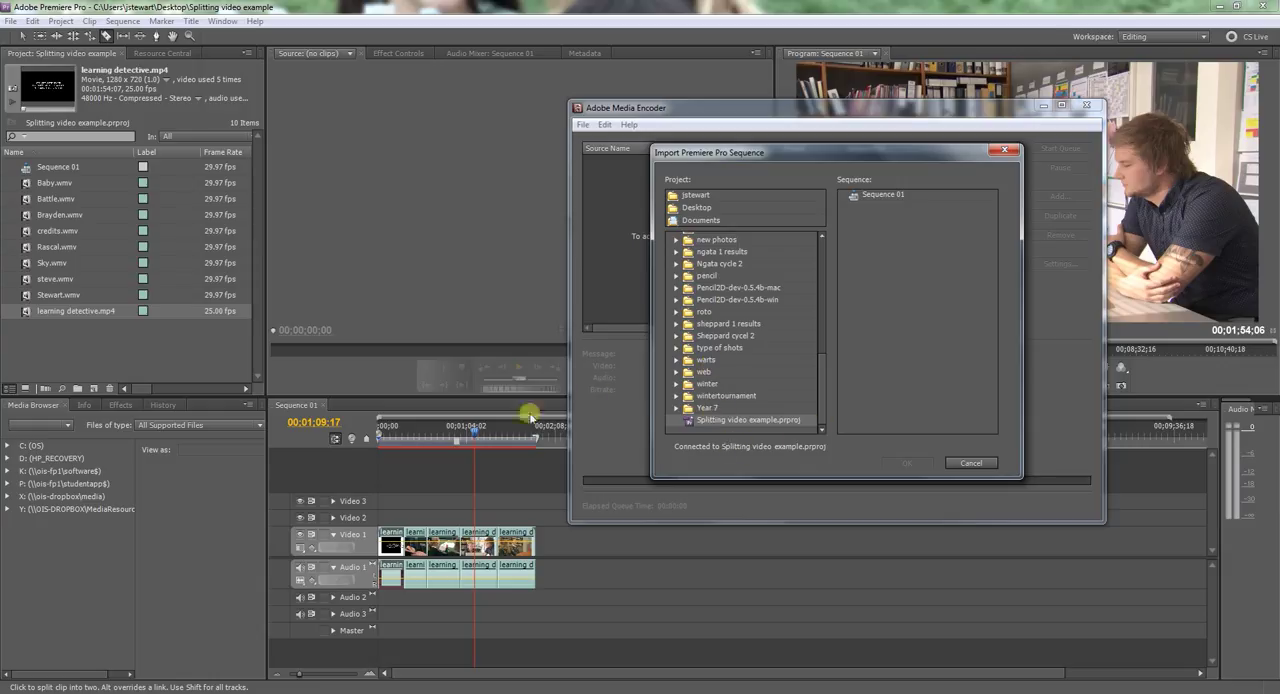
pyautogui.moveTo(778, 368)
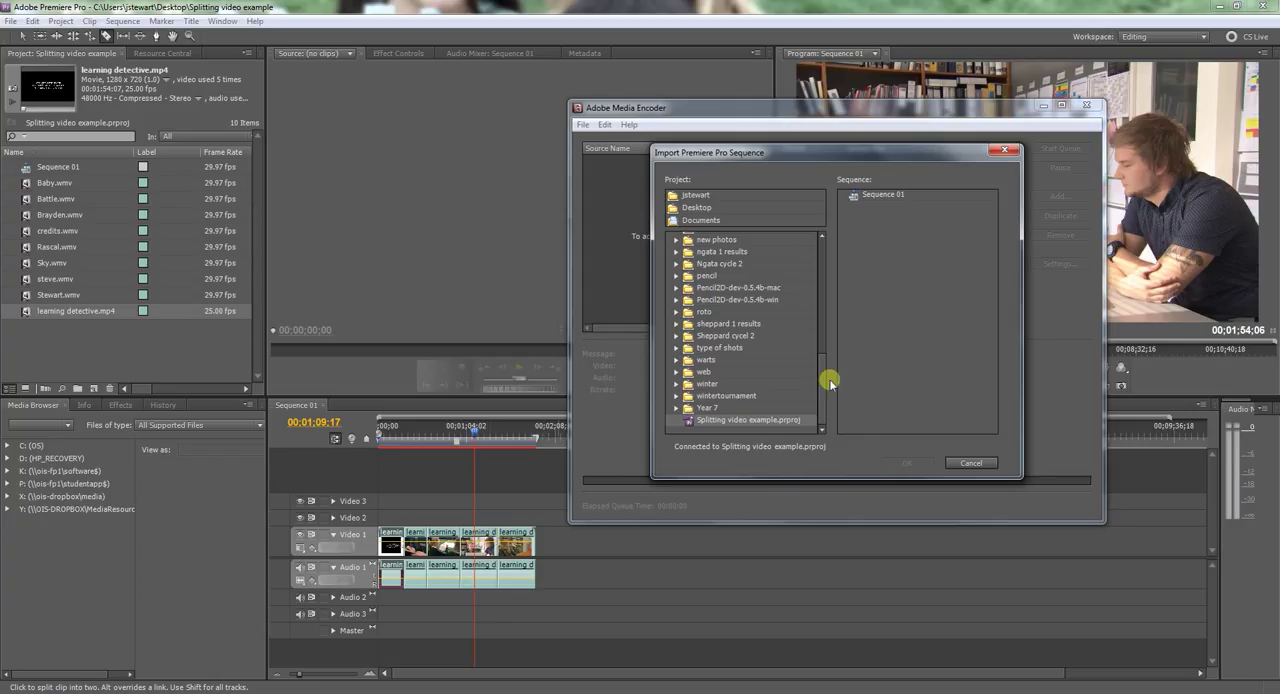
pyautogui.moveTo(588, 500)
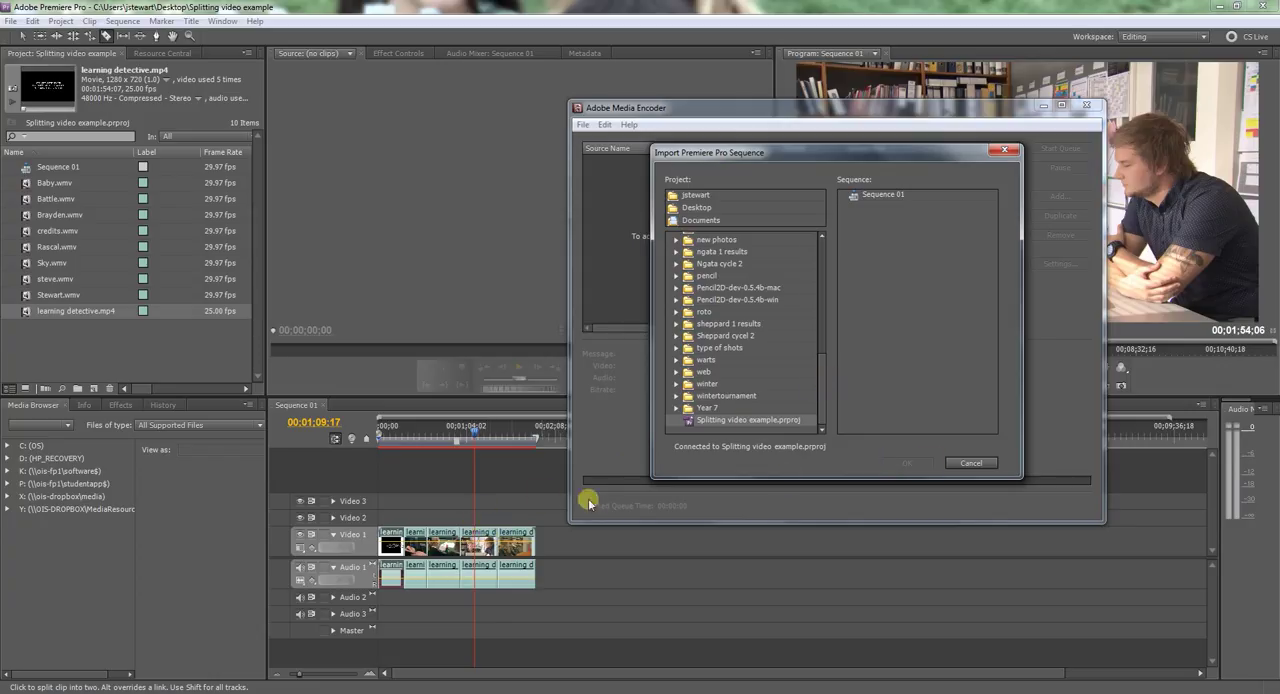
pyautogui.click(969, 462)
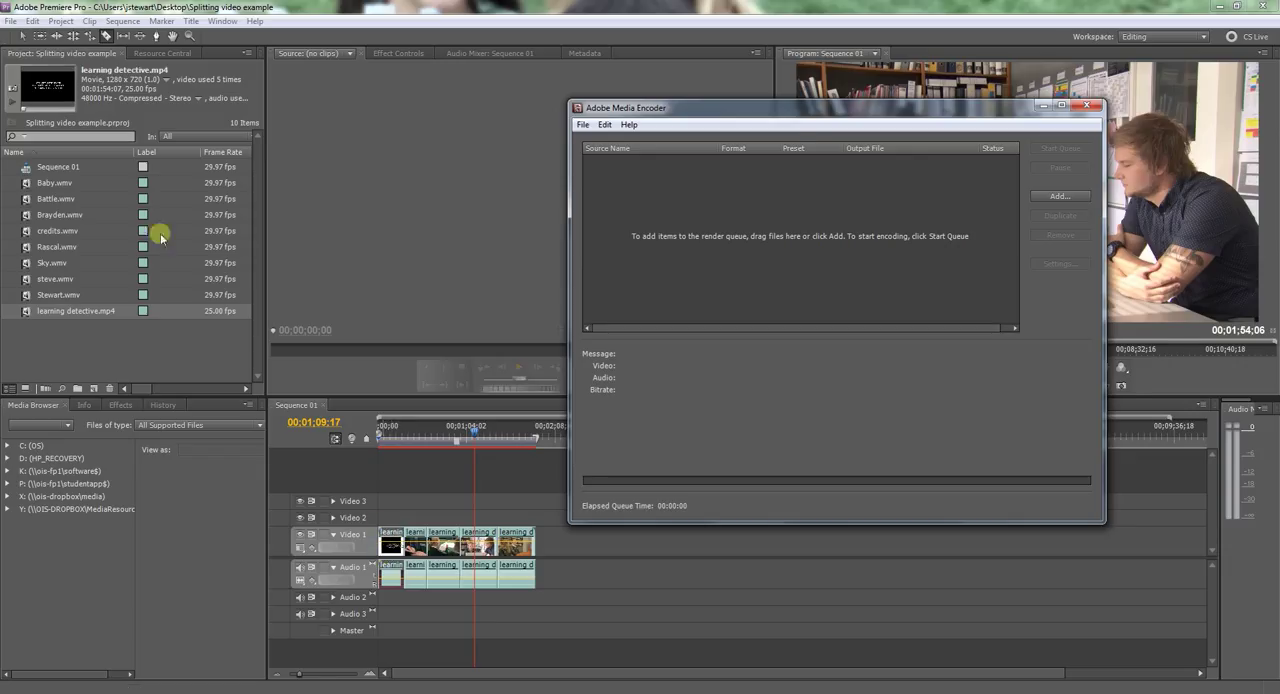
# - Nest the first, second and third clip pieces into their own sequences
pyautogui.rightClick(390, 543)
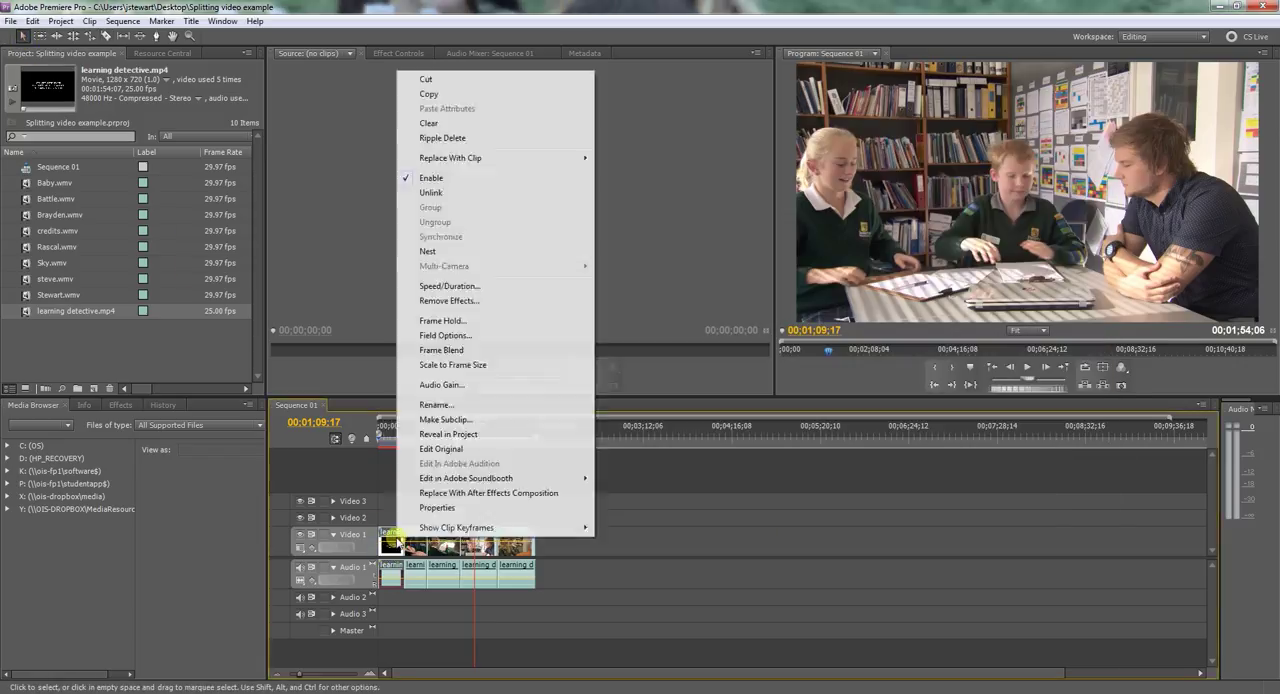
pyautogui.click(427, 251)
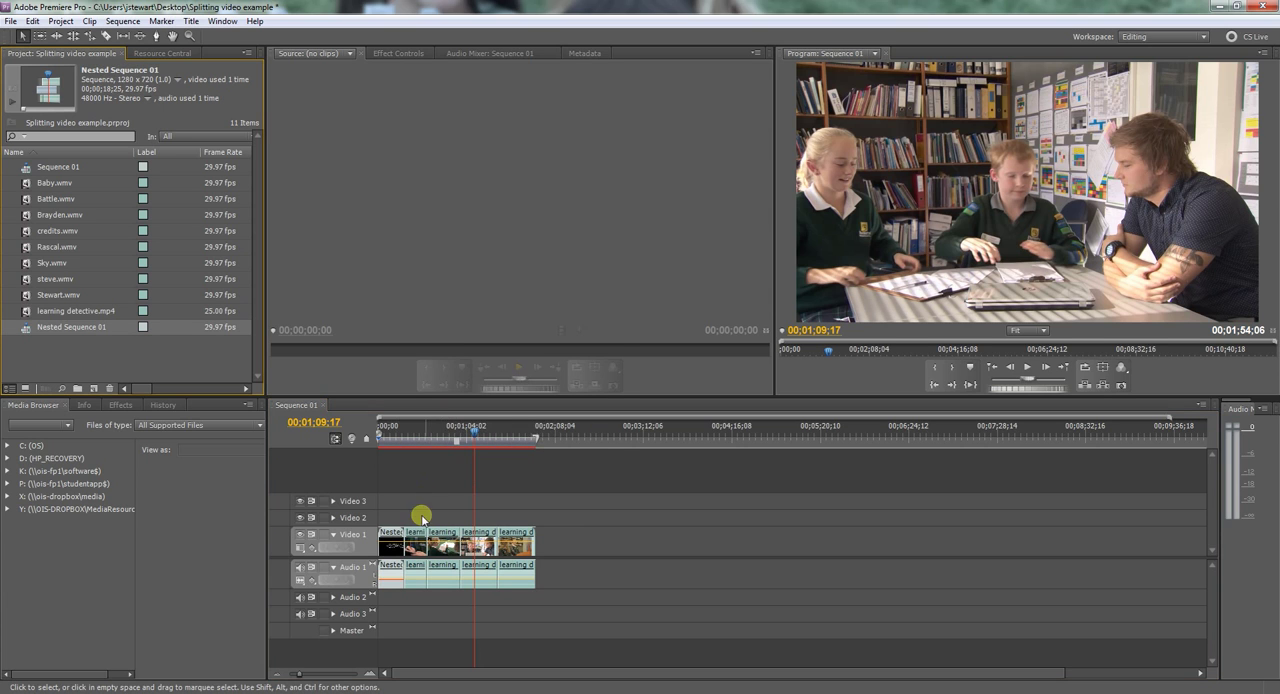
pyautogui.rightClick(415, 515)
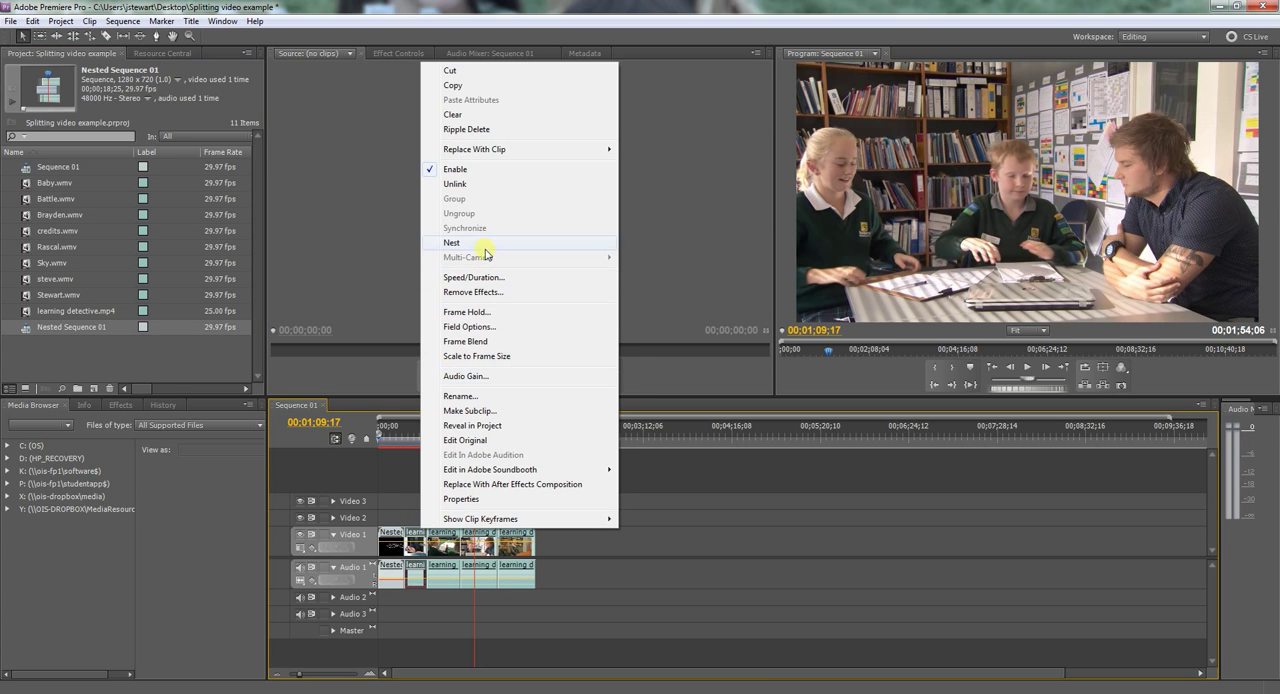
pyautogui.click(451, 242)
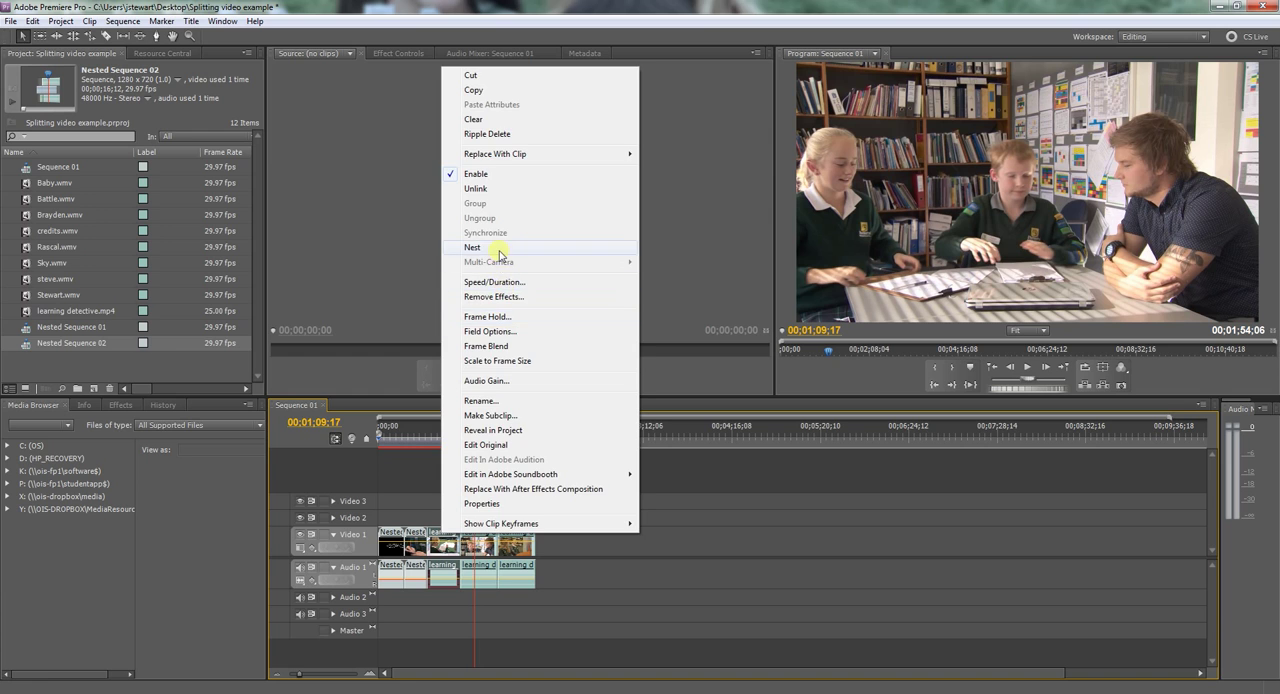
pyautogui.click(472, 247)
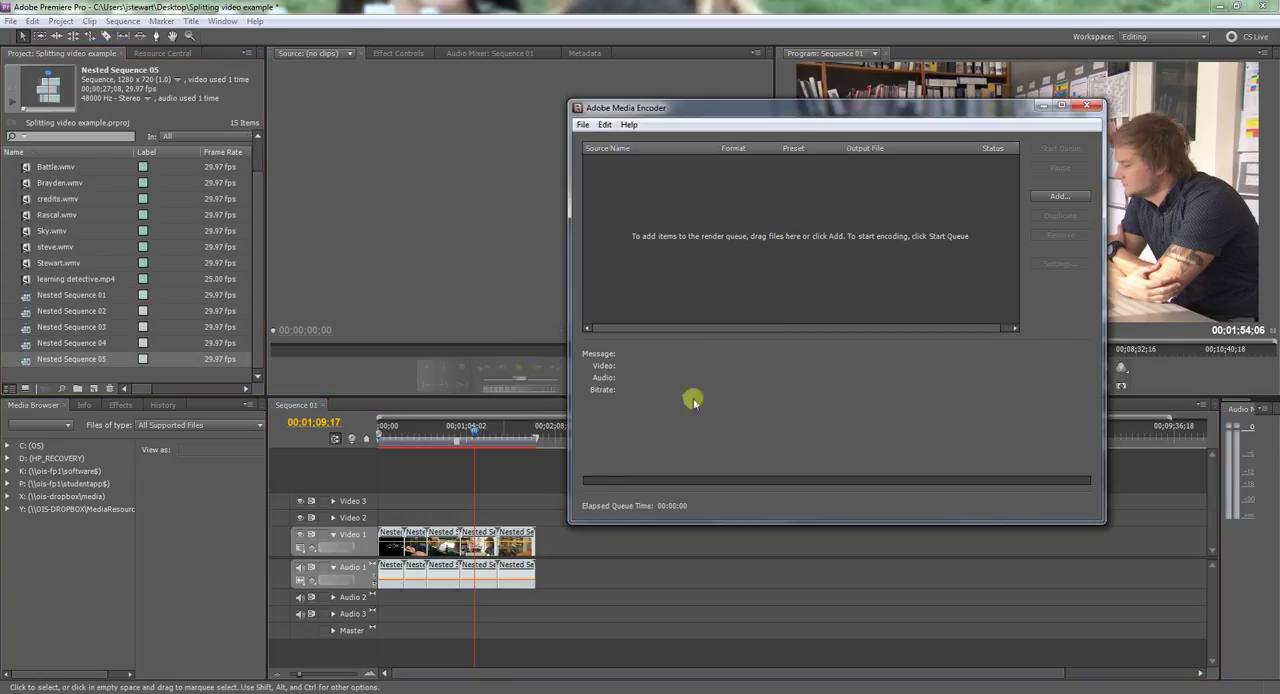
# - Import Nested Sequence 01–05 from the project into the Media Encoder queue
pyautogui.click(583, 124)
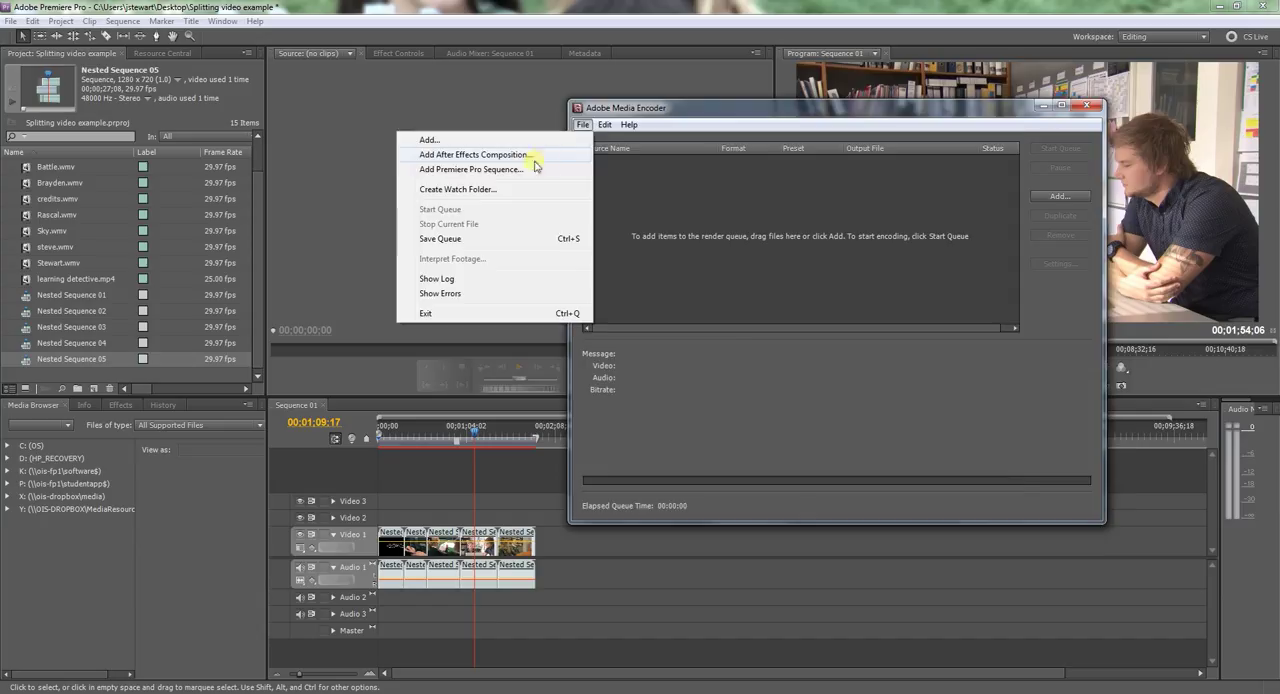
pyautogui.click(470, 169)
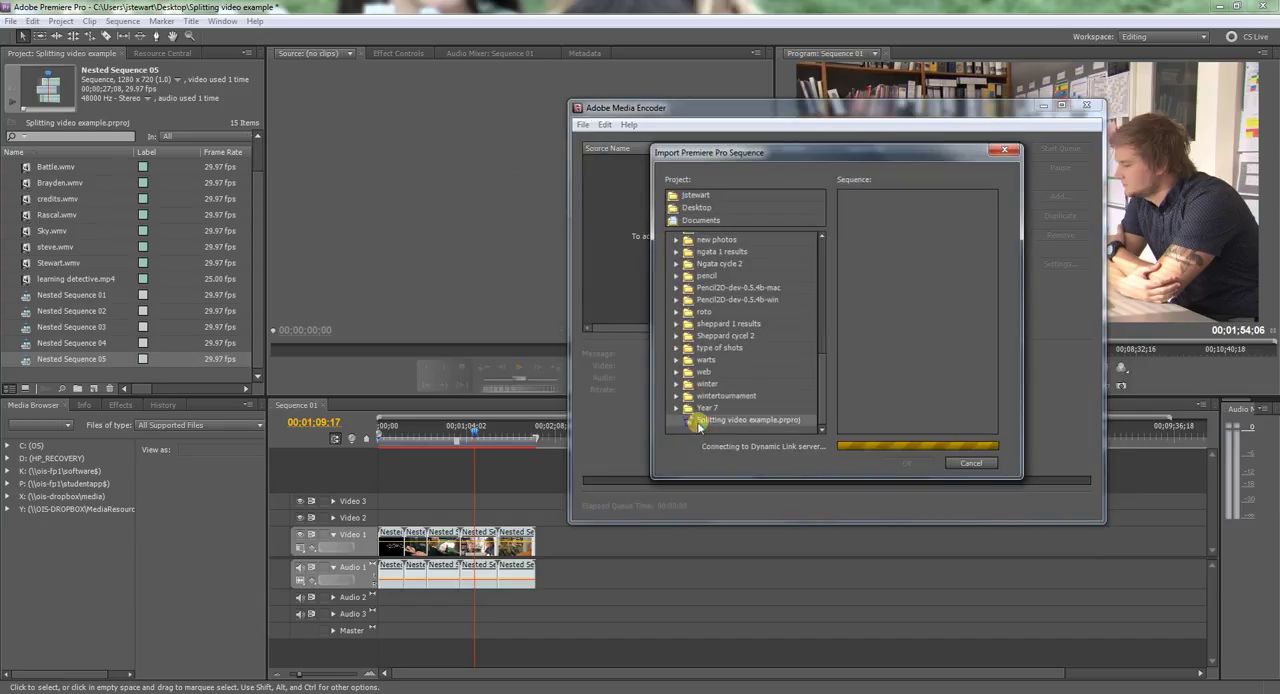
pyautogui.moveTo(788, 470)
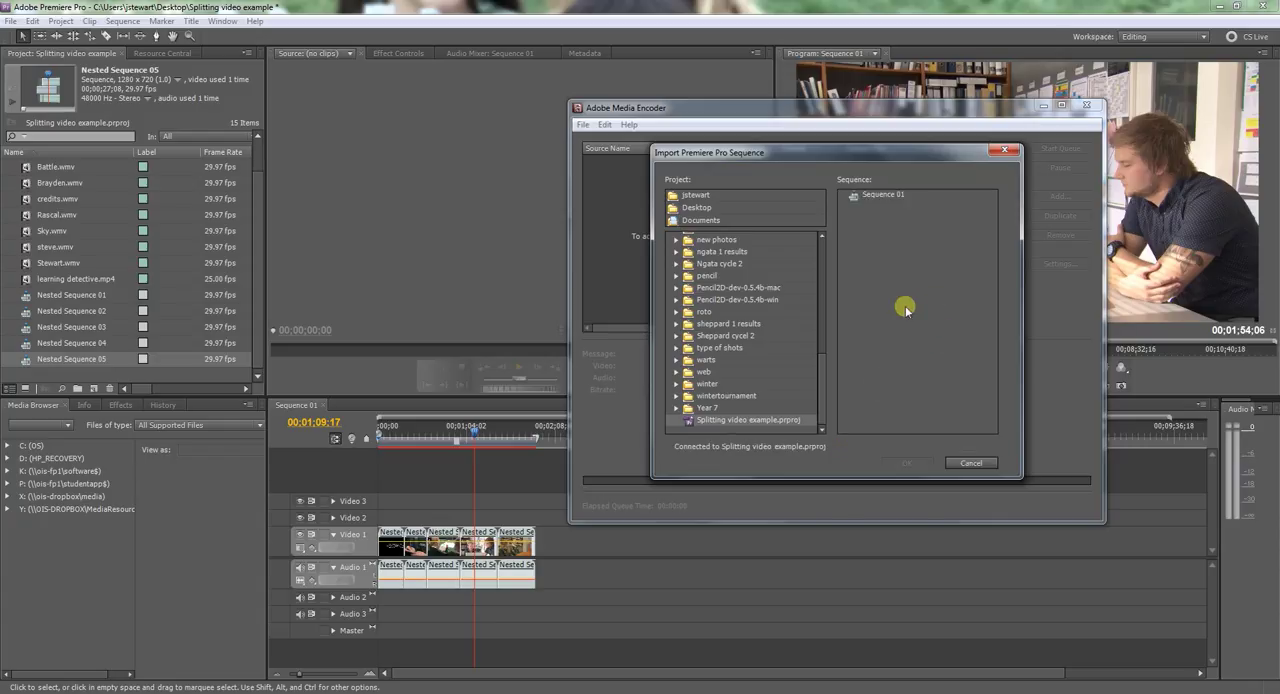
pyautogui.moveTo(878, 236)
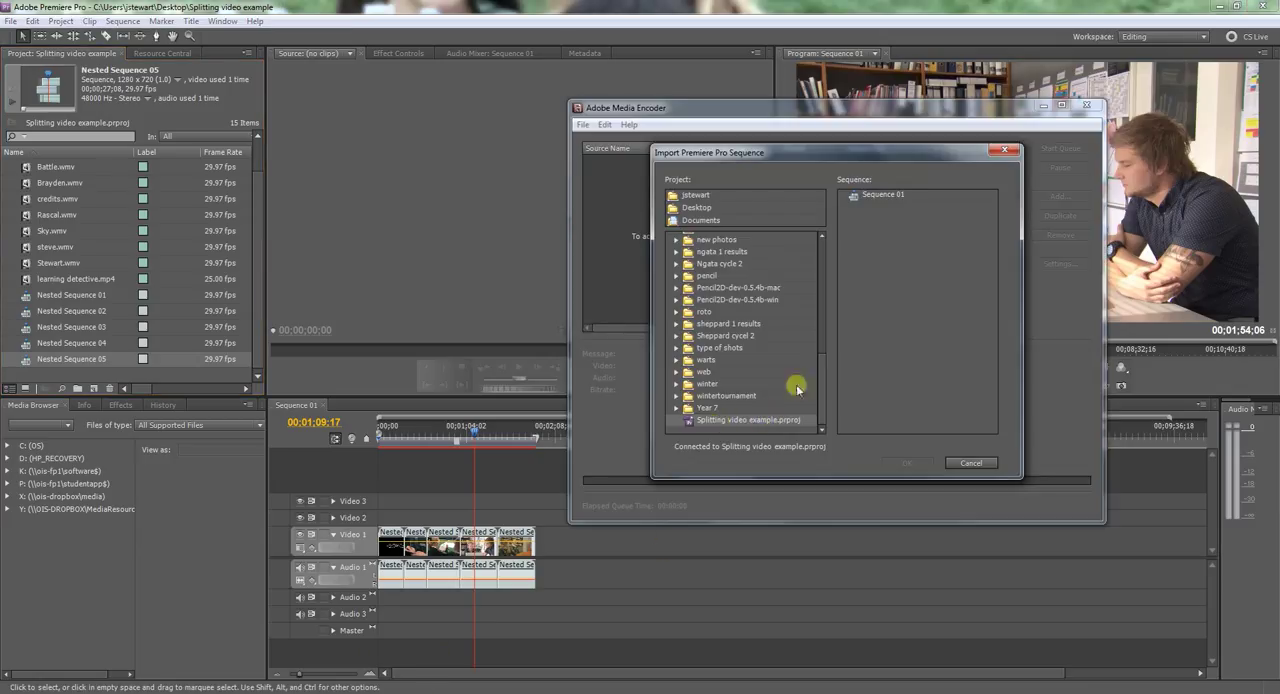
pyautogui.click(969, 462)
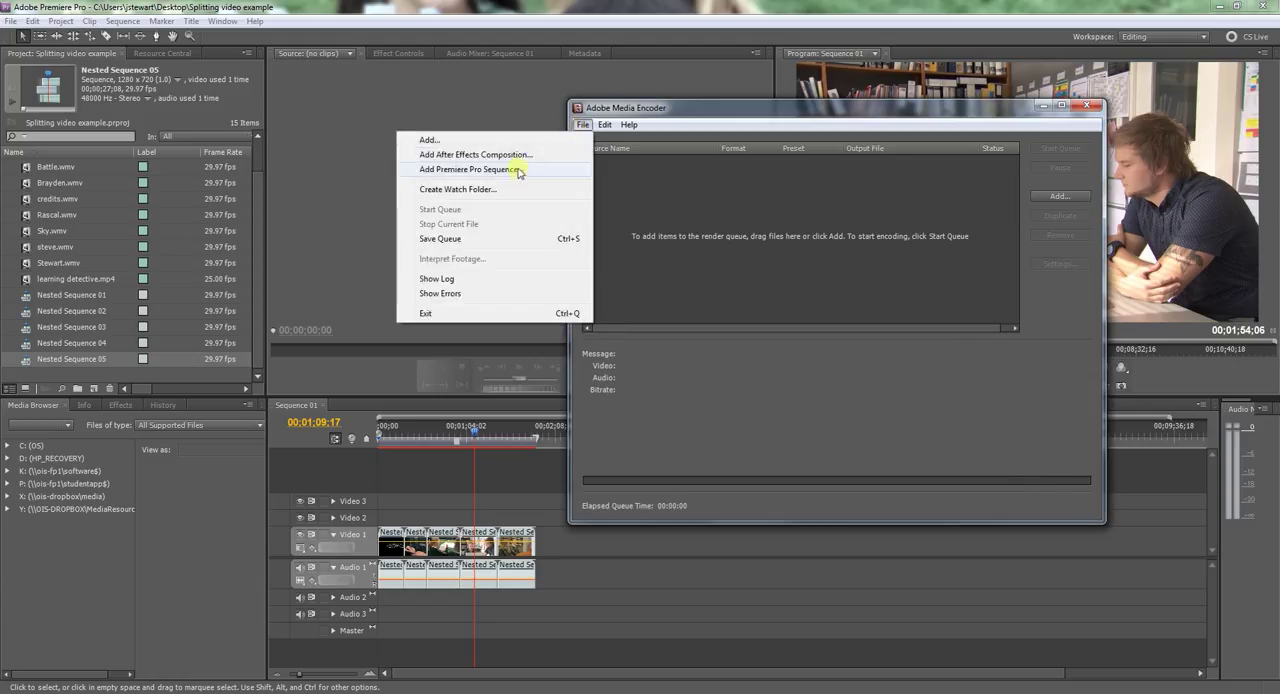
pyautogui.click(465, 169)
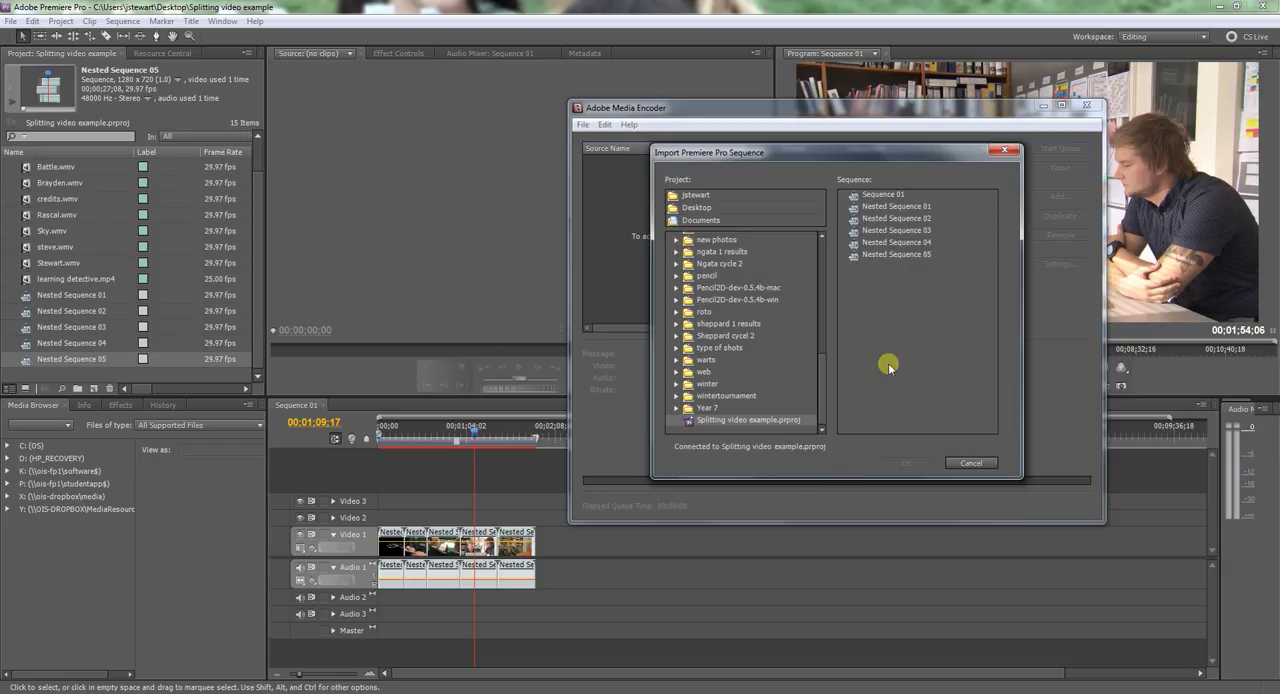
pyautogui.click(895, 206)
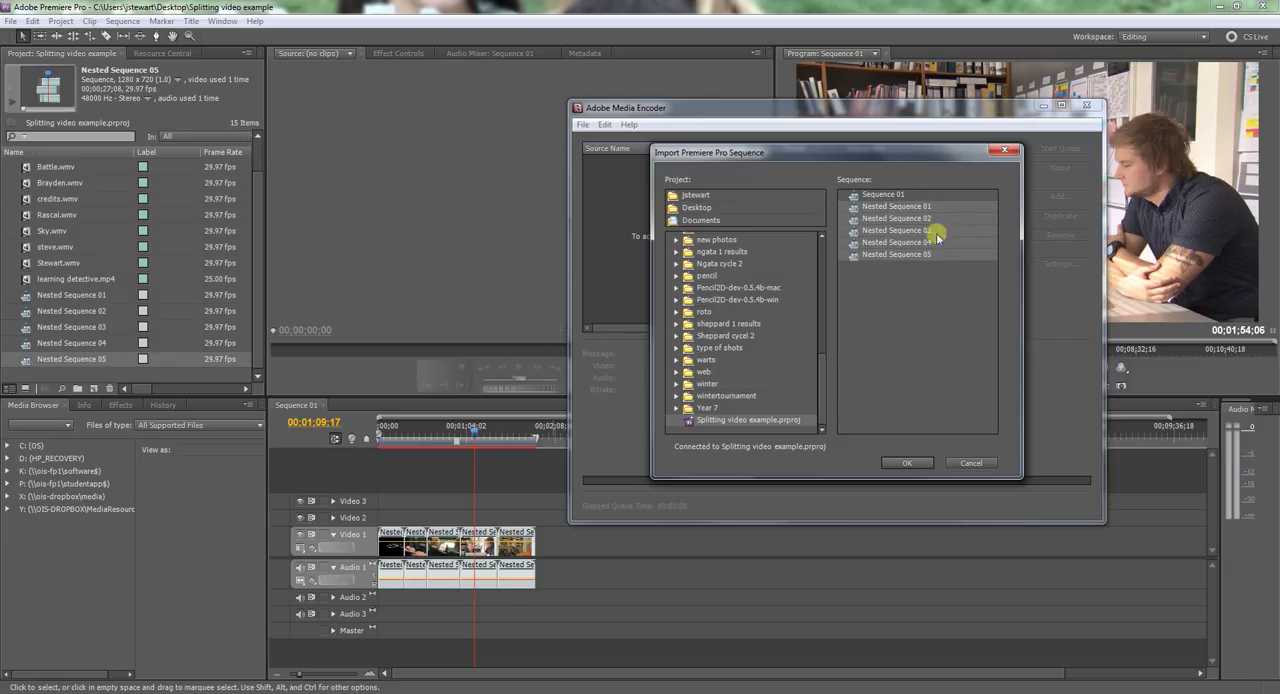
pyautogui.click(906, 462)
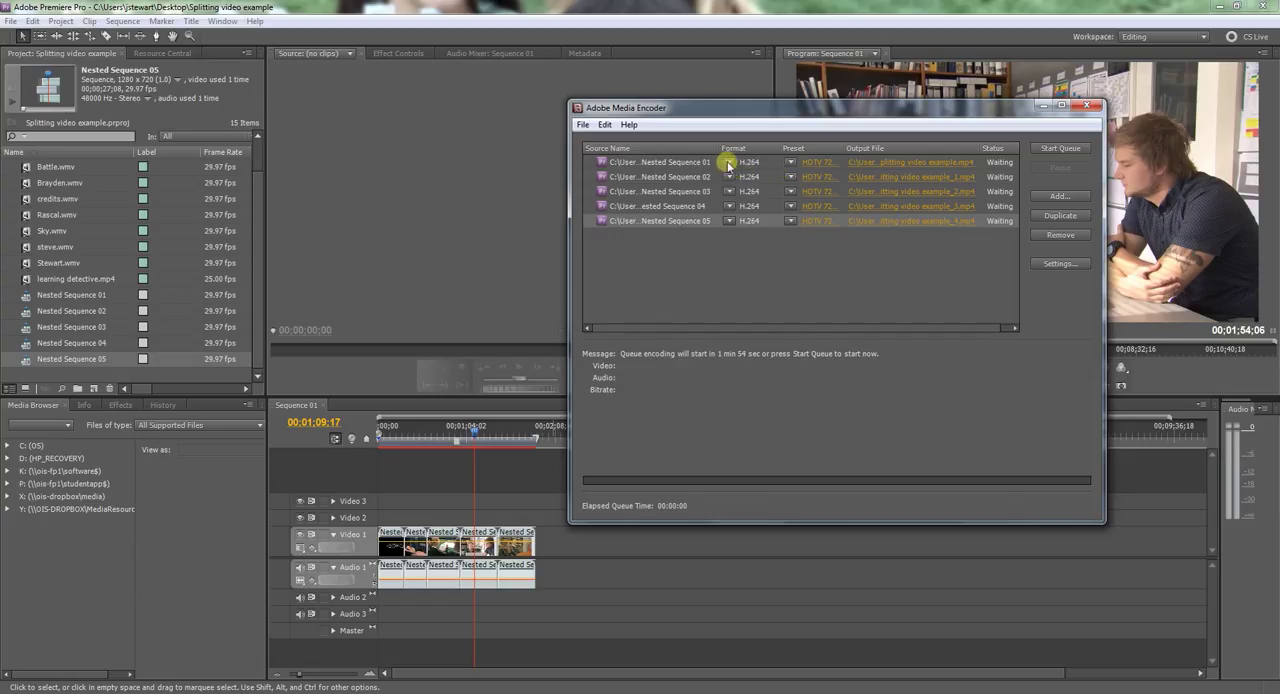
# - Set the first queued sequence's format to FLV
pyautogui.click(748, 162)
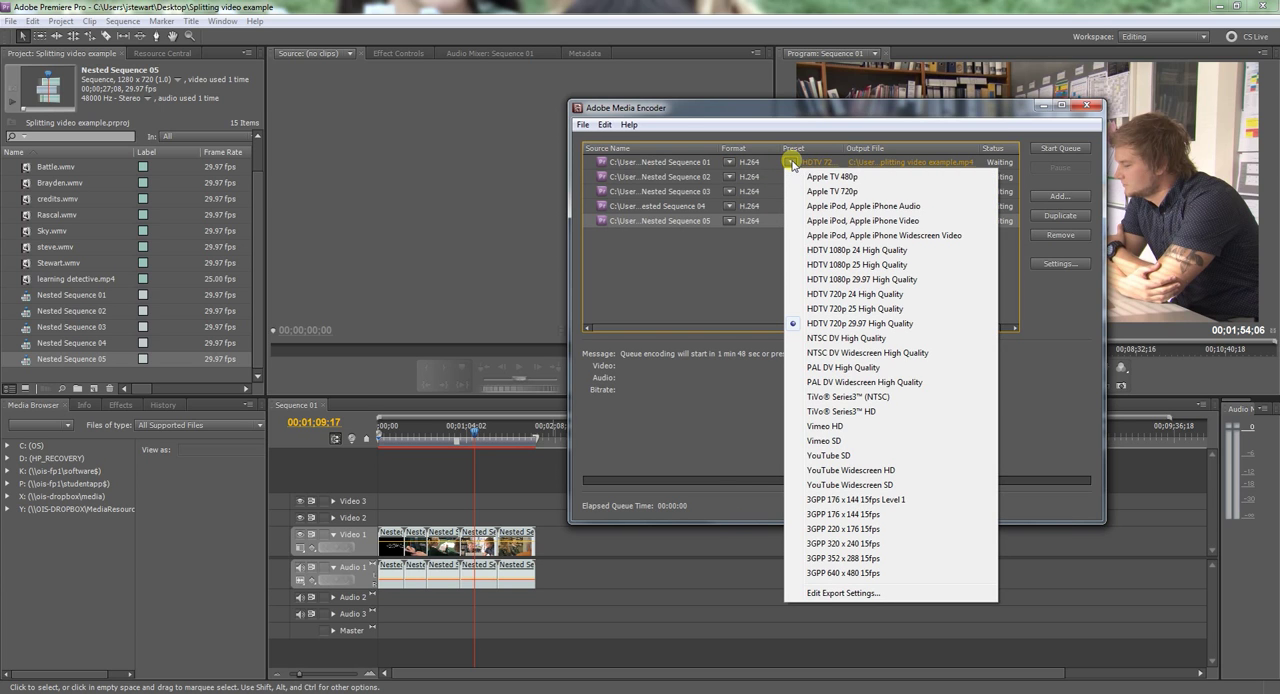
pyautogui.moveTo(787, 268)
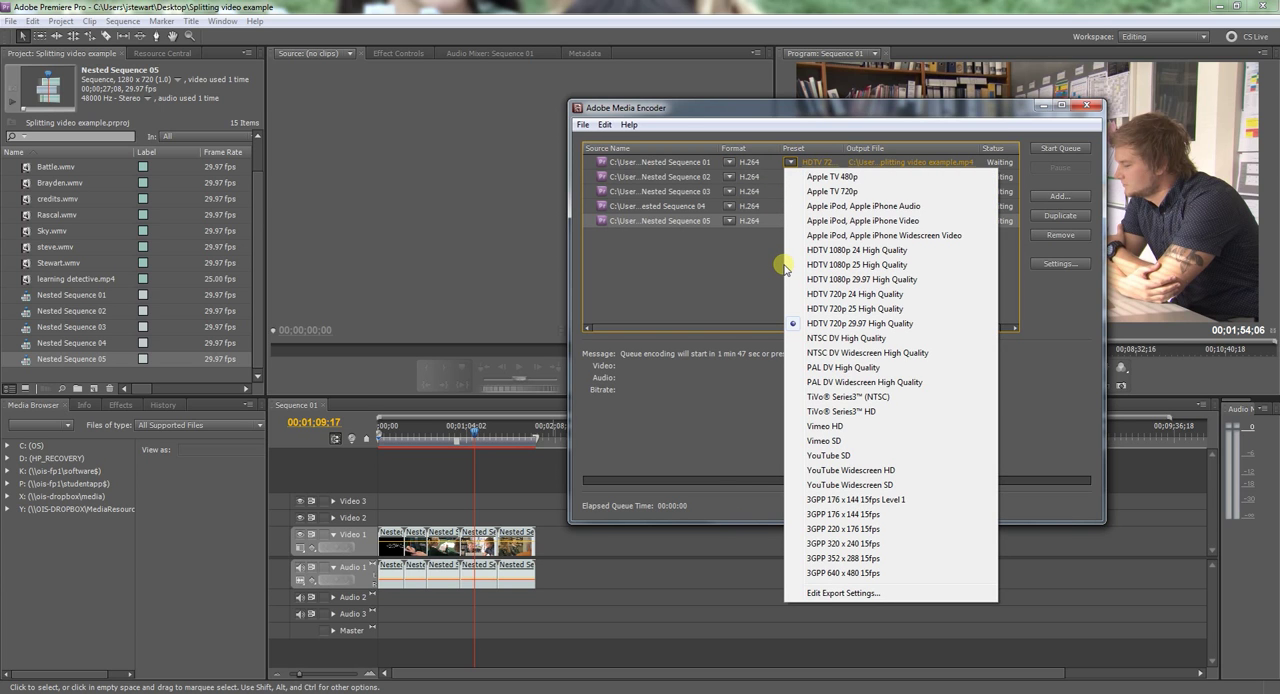
pyautogui.click(748, 161)
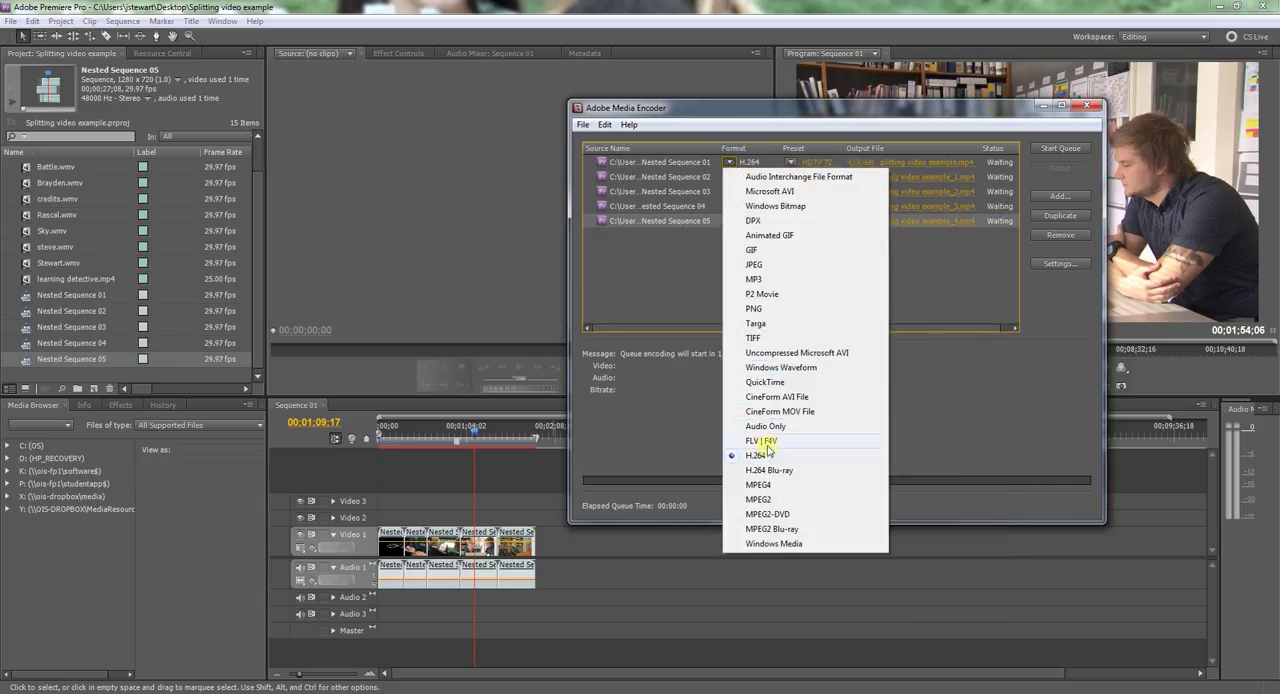
pyautogui.click(762, 441)
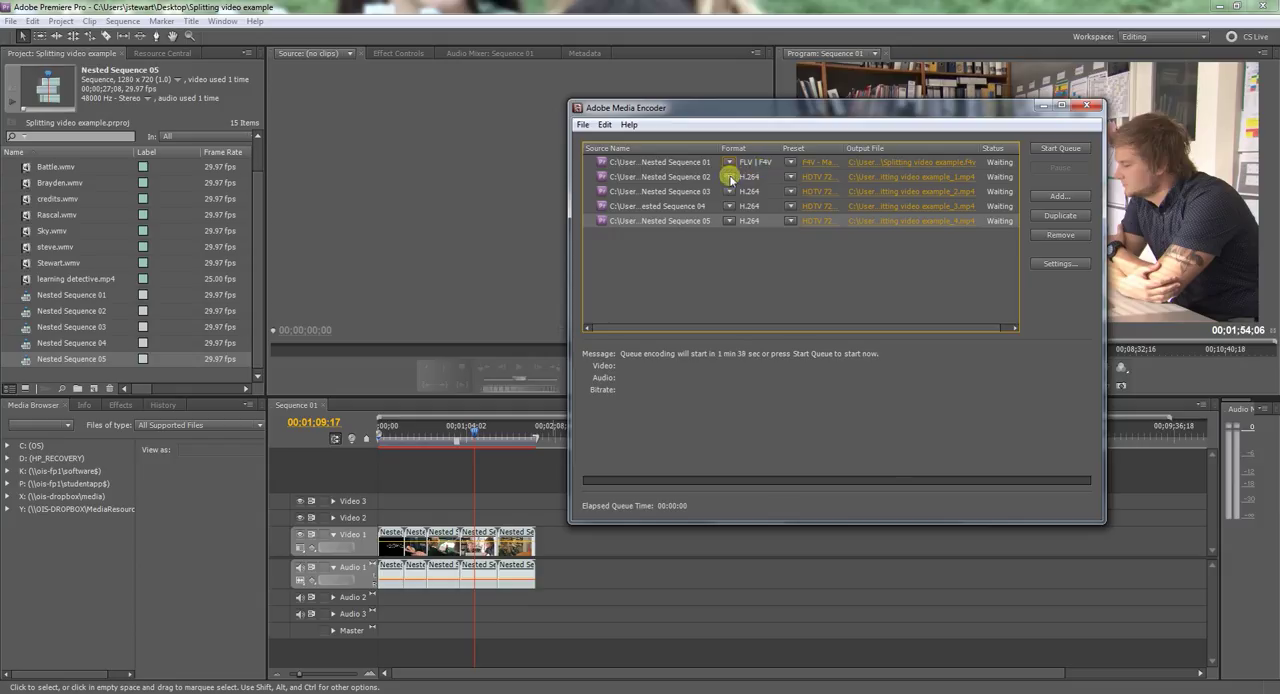
# - Switch the second, third and fourth sequences to FLV format and presets
pyautogui.click(750, 176)
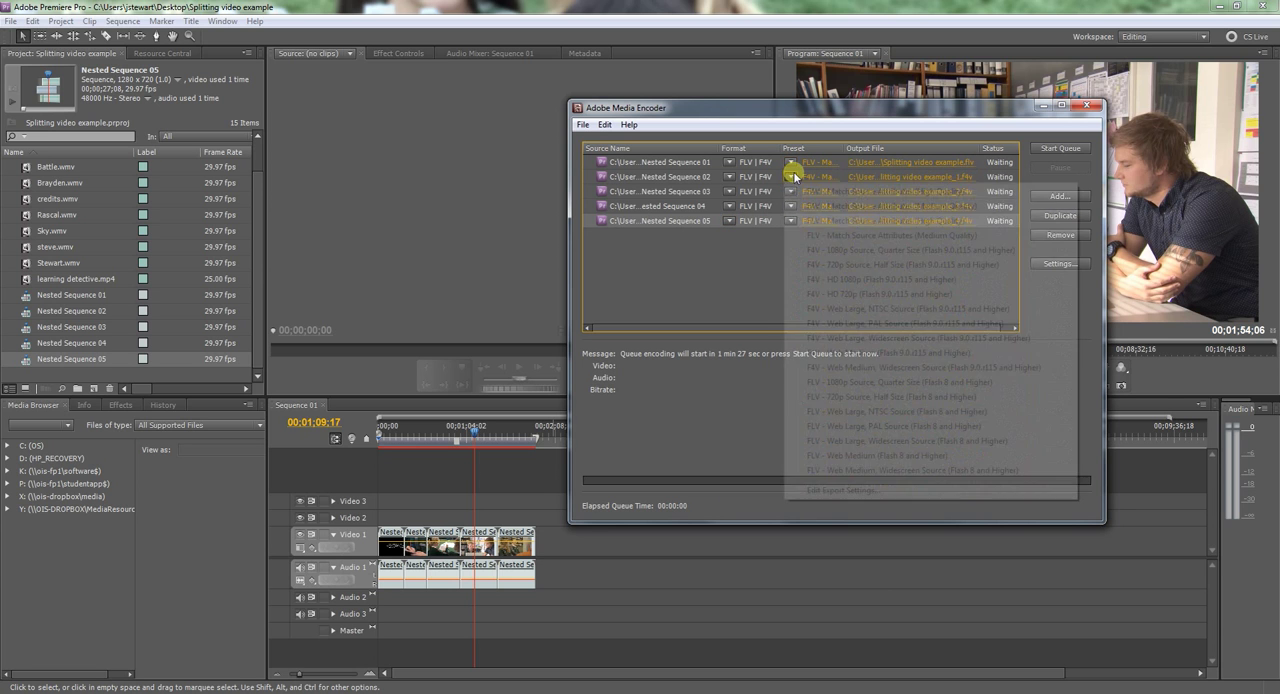
pyautogui.click(817, 191)
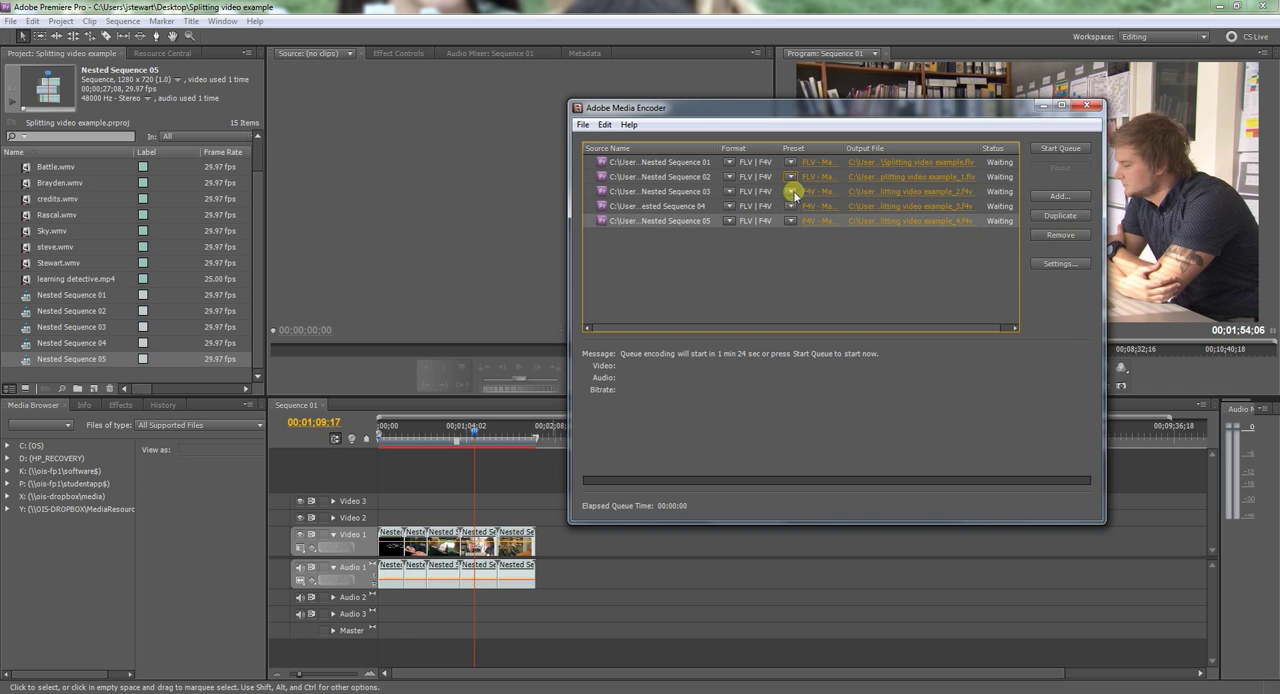
pyautogui.click(790, 206)
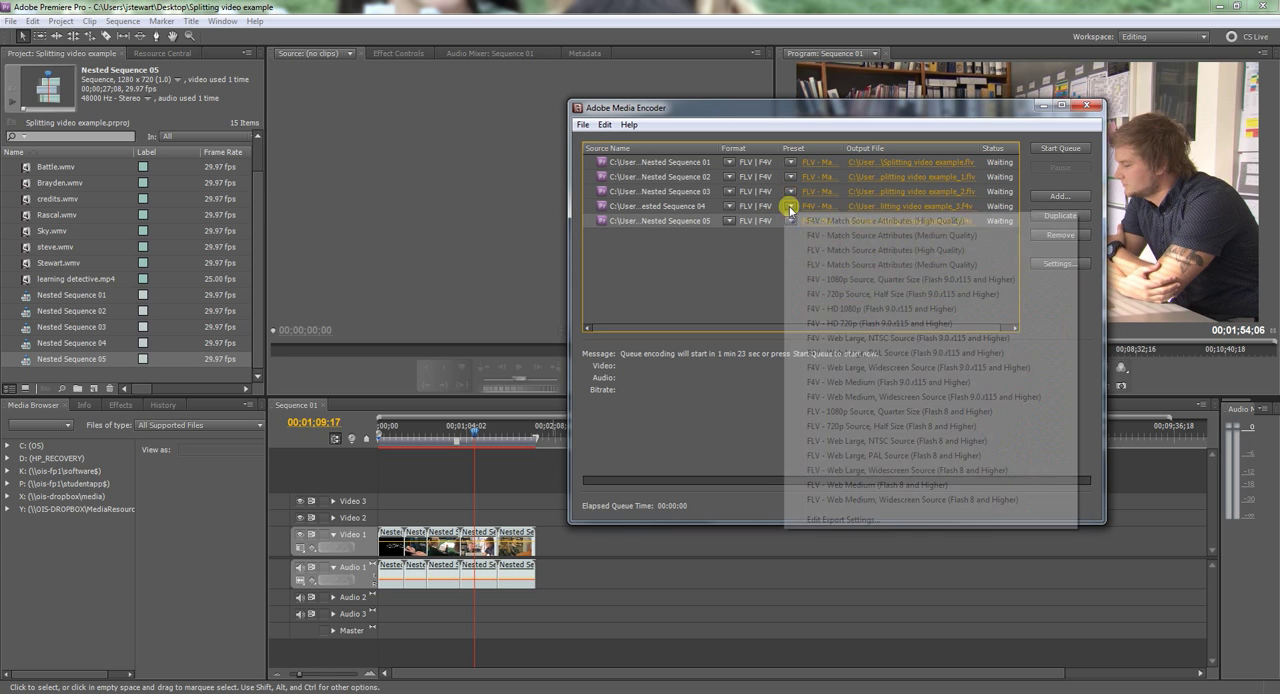
pyautogui.click(790, 220)
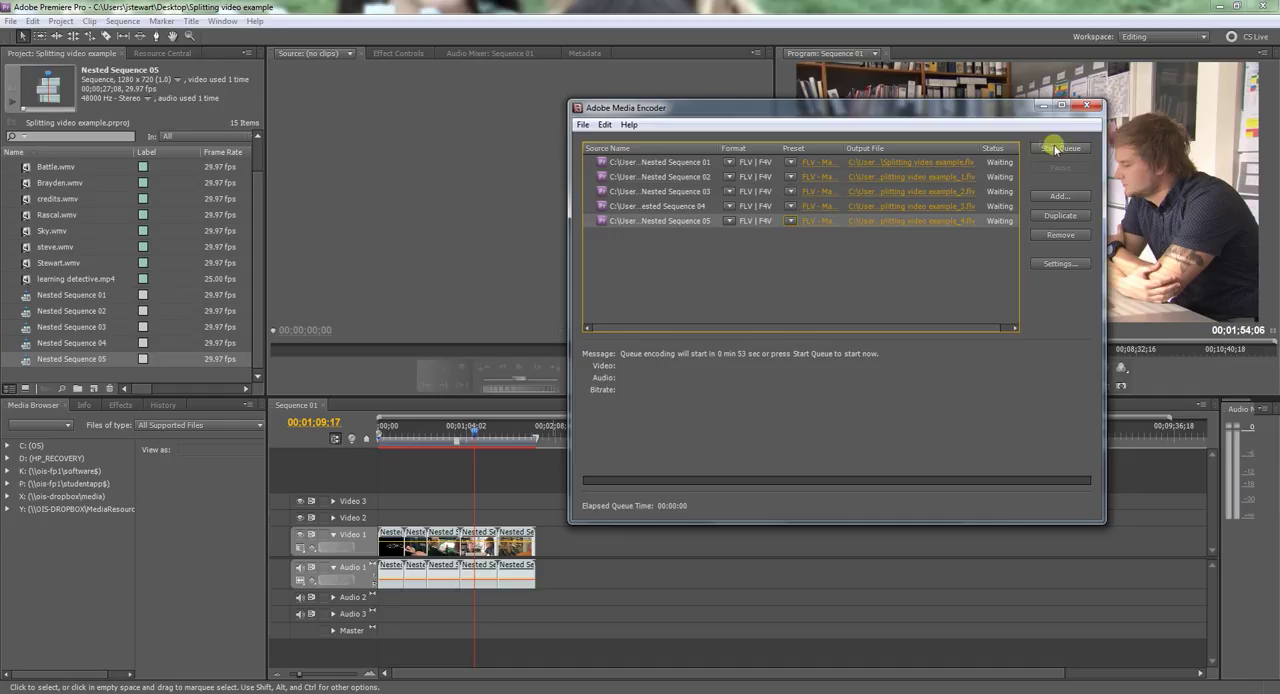
# - Start the encoding queue, stop it mid-file, and return to Premiere Pro
pyautogui.click(1059, 148)
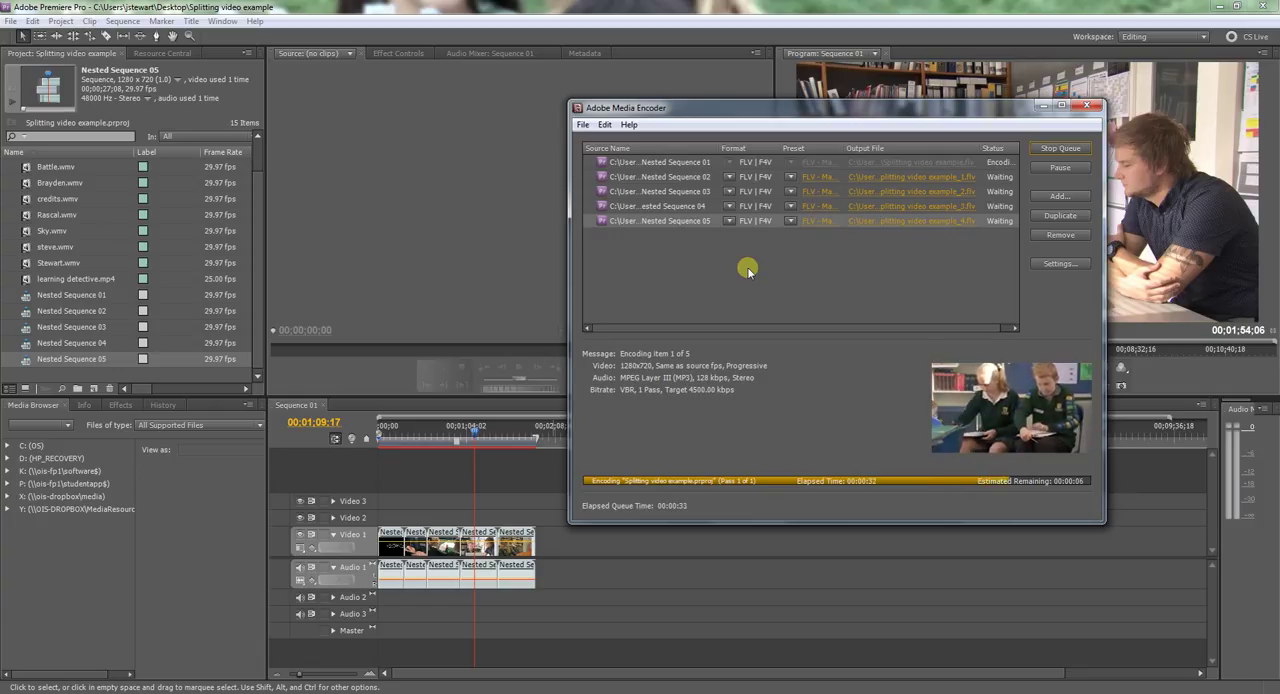
pyautogui.click(1059, 148)
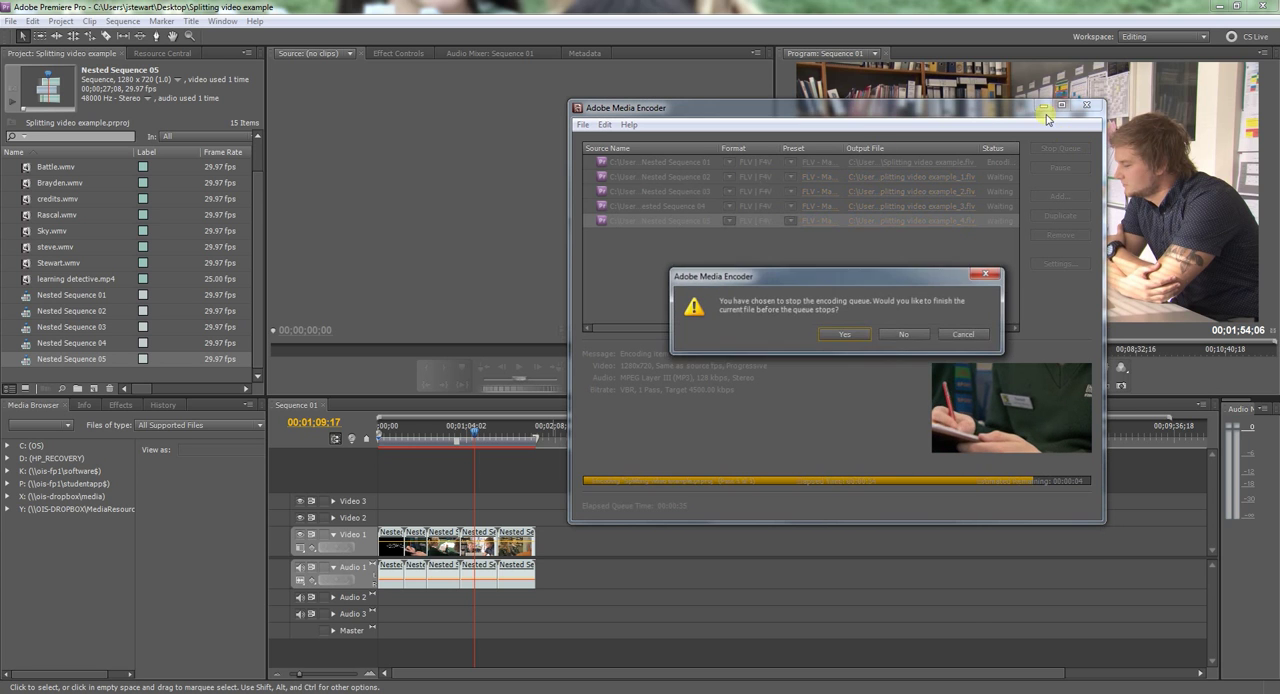
pyautogui.click(844, 334)
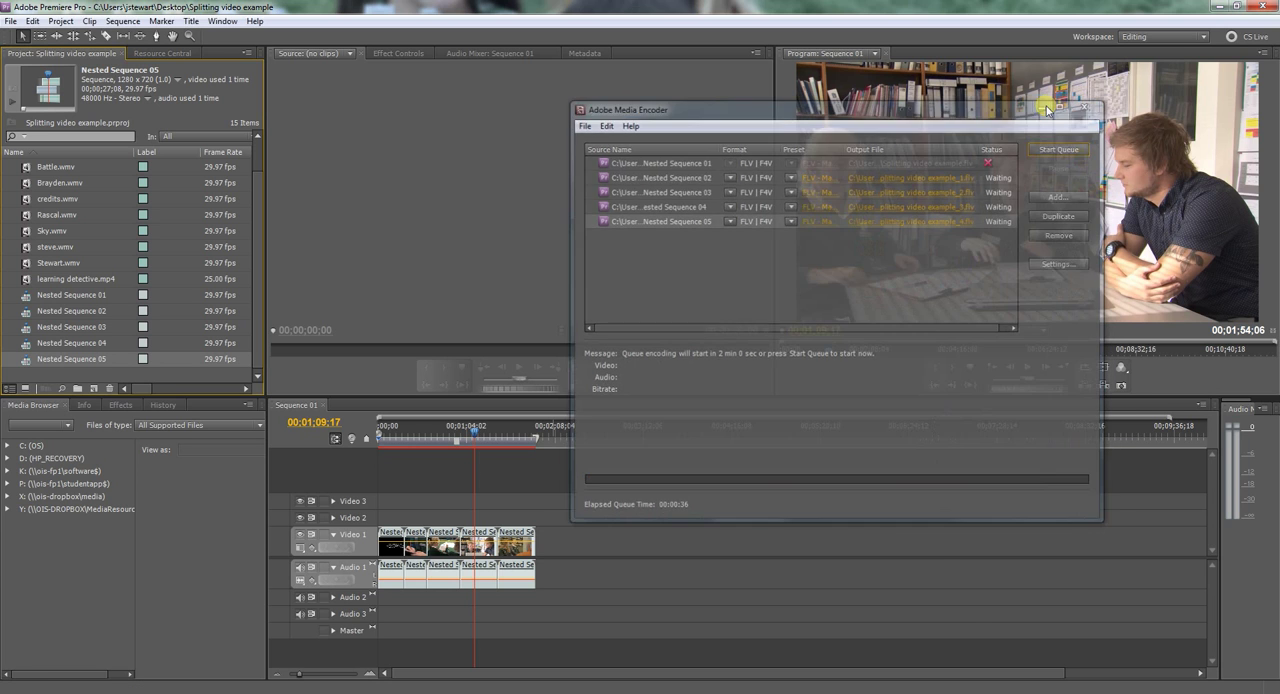
pyautogui.click(1086, 108)
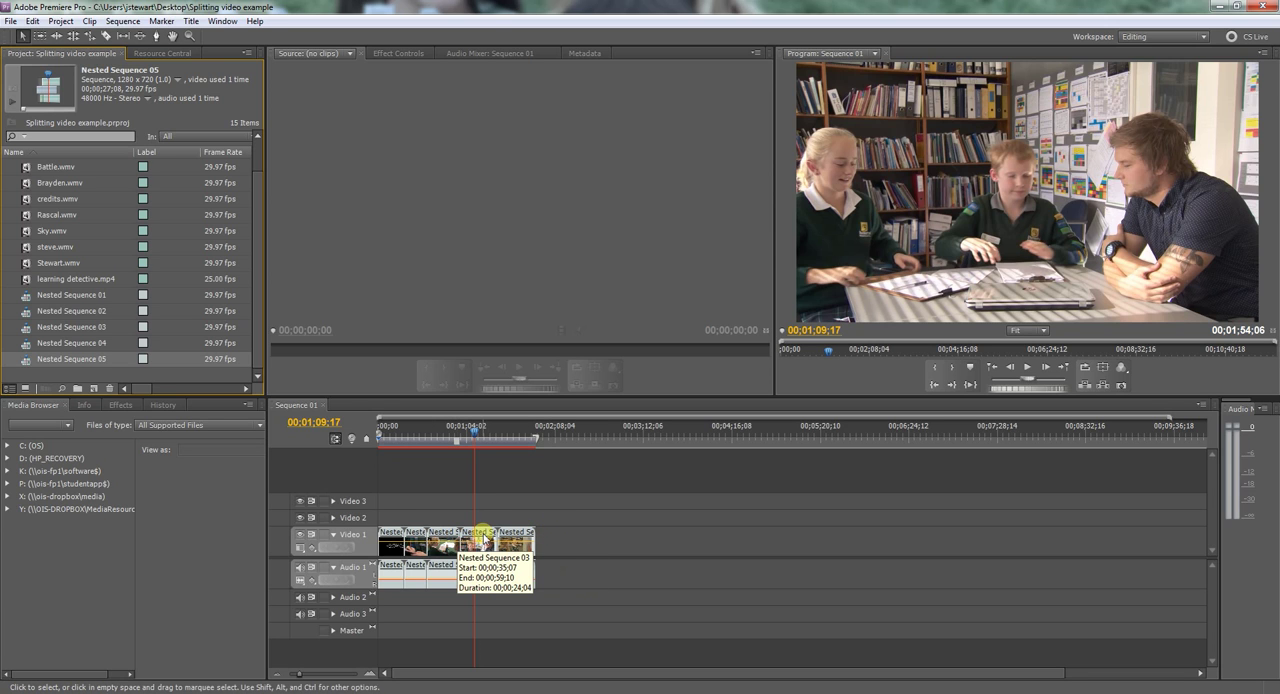
# - Nest the Video 1 timeline clip, creating Nested Sequence 06
pyautogui.rightClick(480, 545)
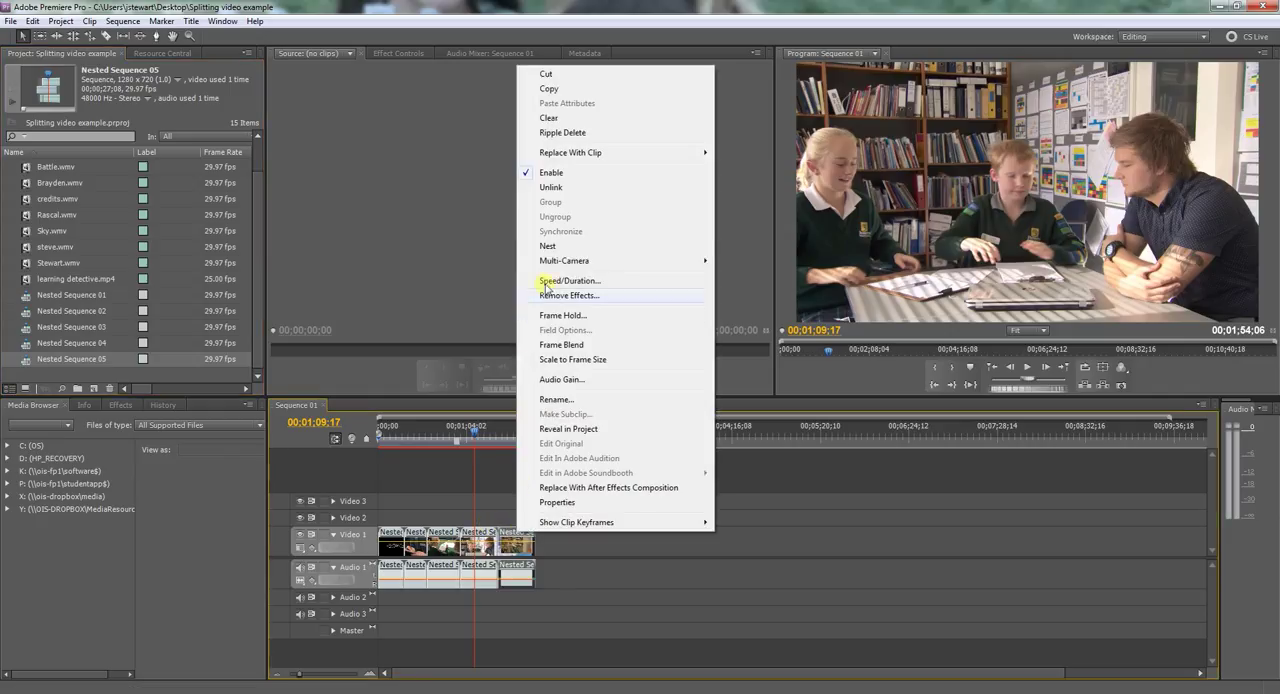
pyautogui.moveTo(573, 246)
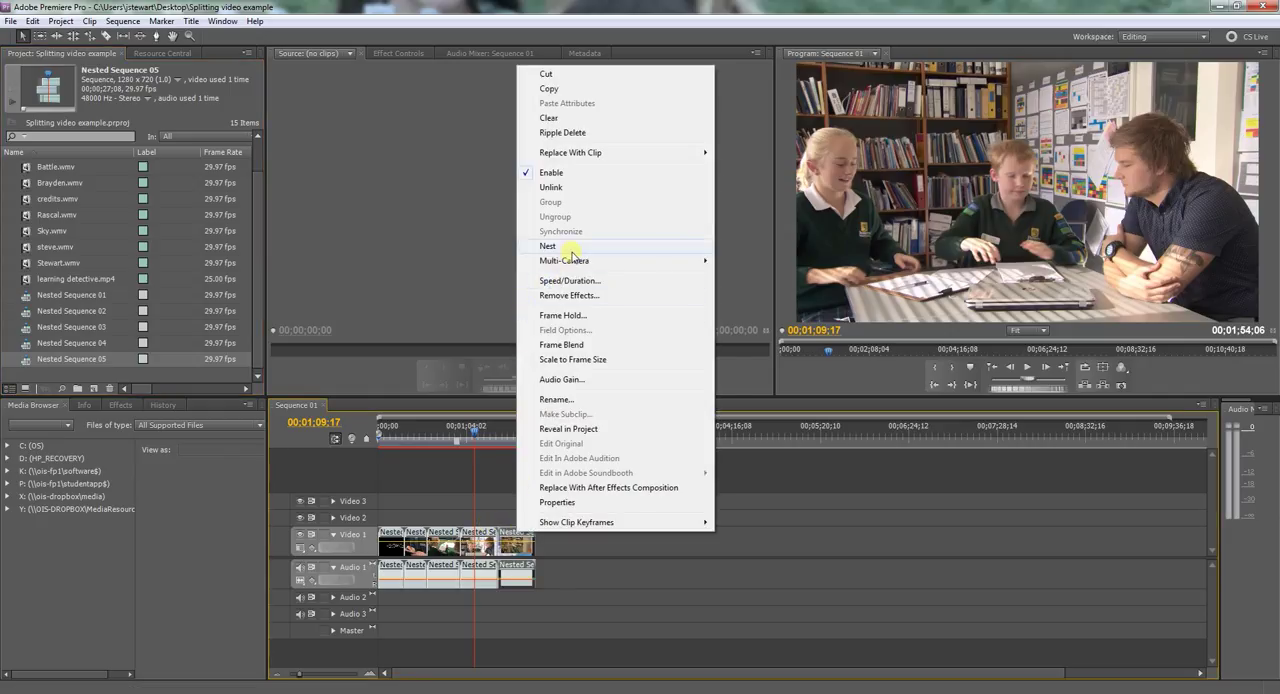
pyautogui.click(547, 246)
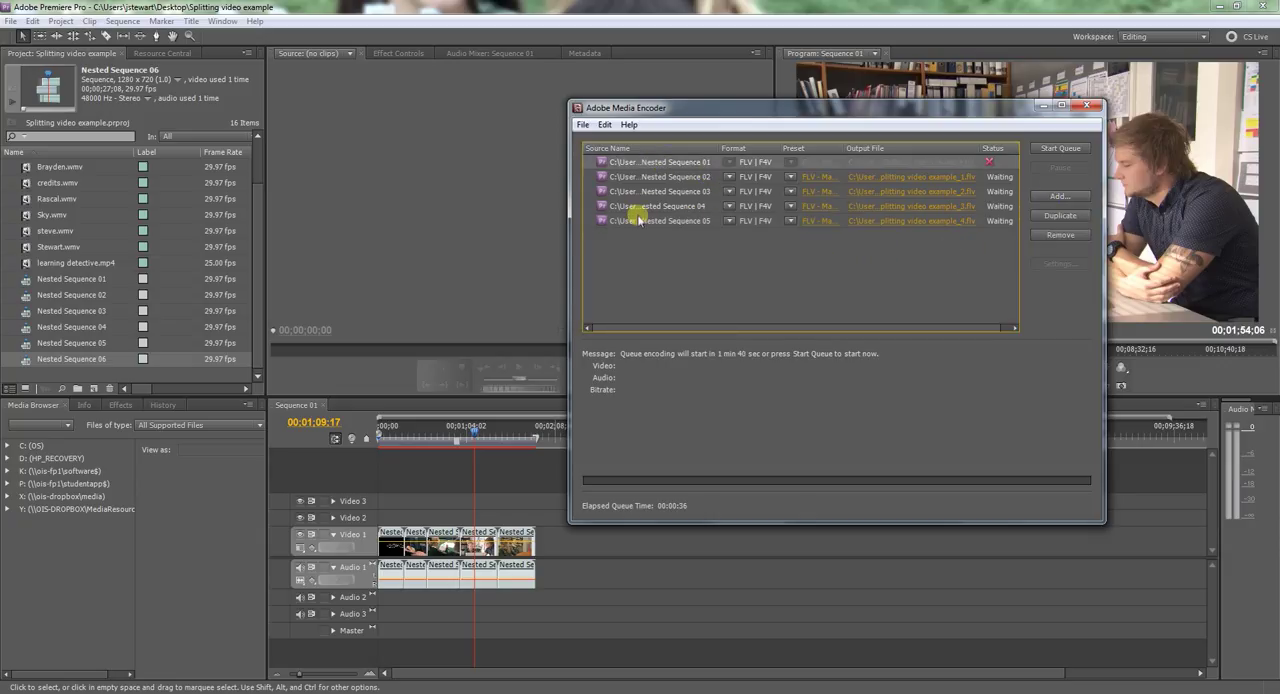
# - Clear the old queue and import only Nested Sequence 01 from 'Splitting video example'
pyautogui.click(1059, 235)
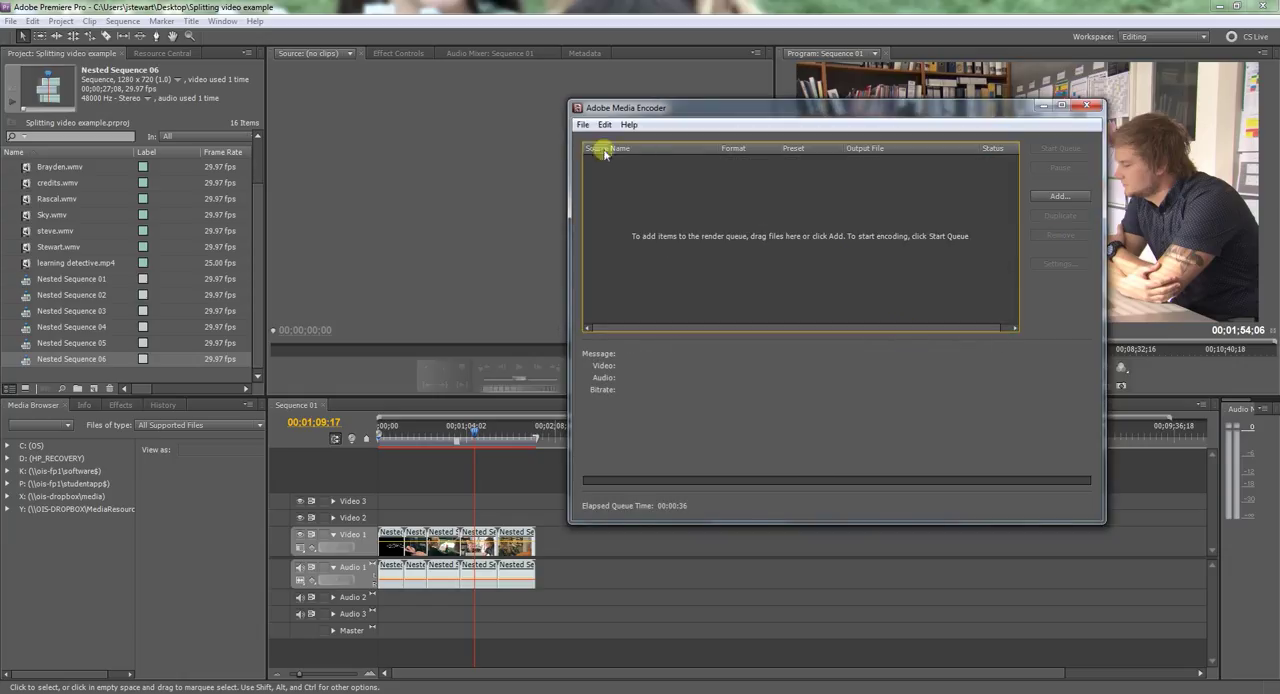
pyautogui.click(582, 124)
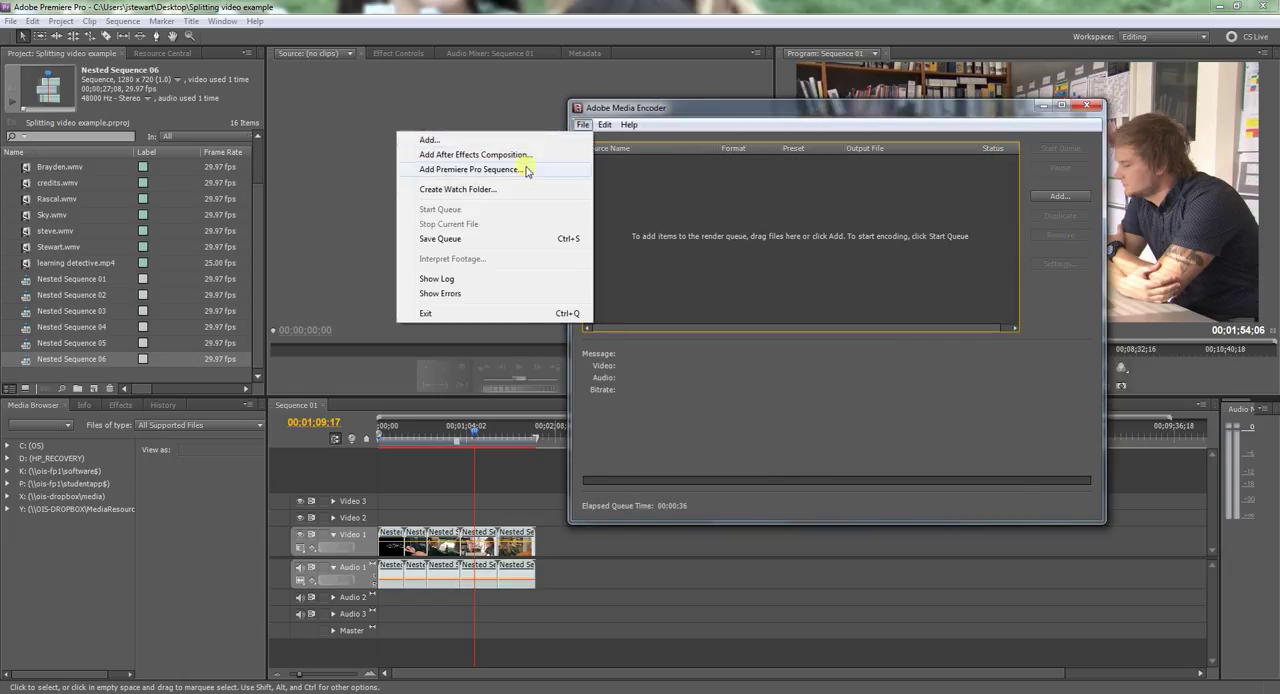
pyautogui.click(470, 169)
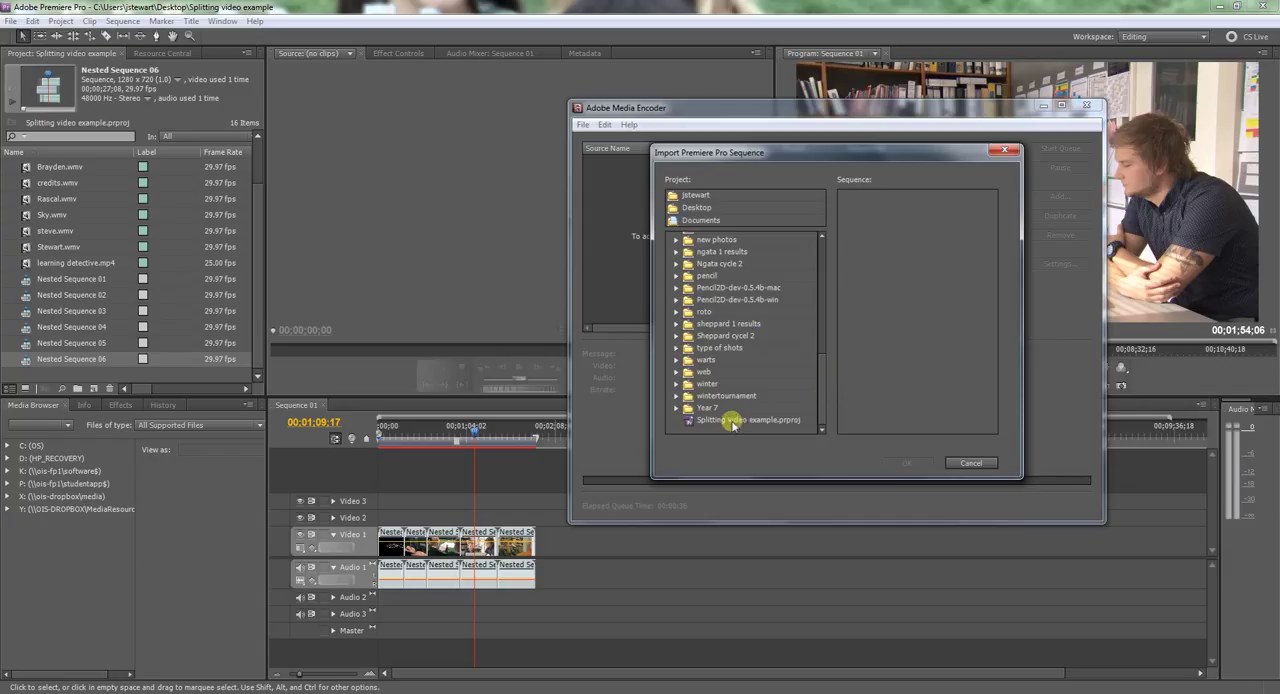
pyautogui.click(748, 419)
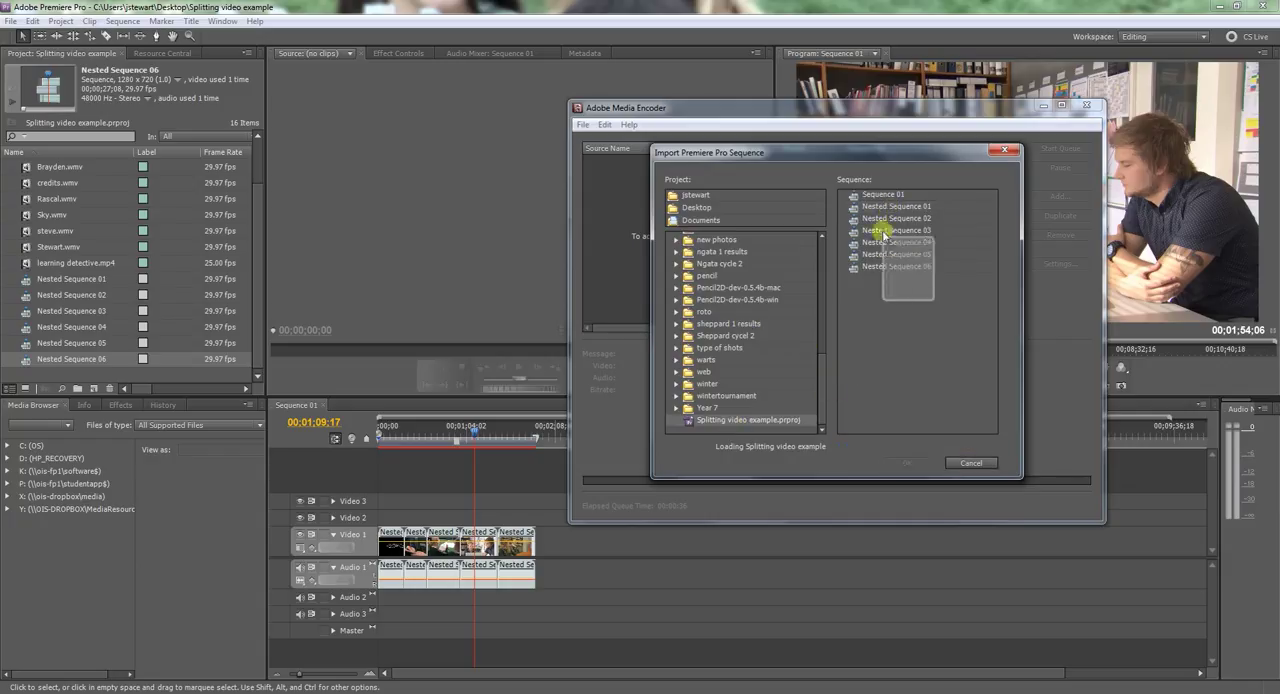
pyautogui.click(896, 206)
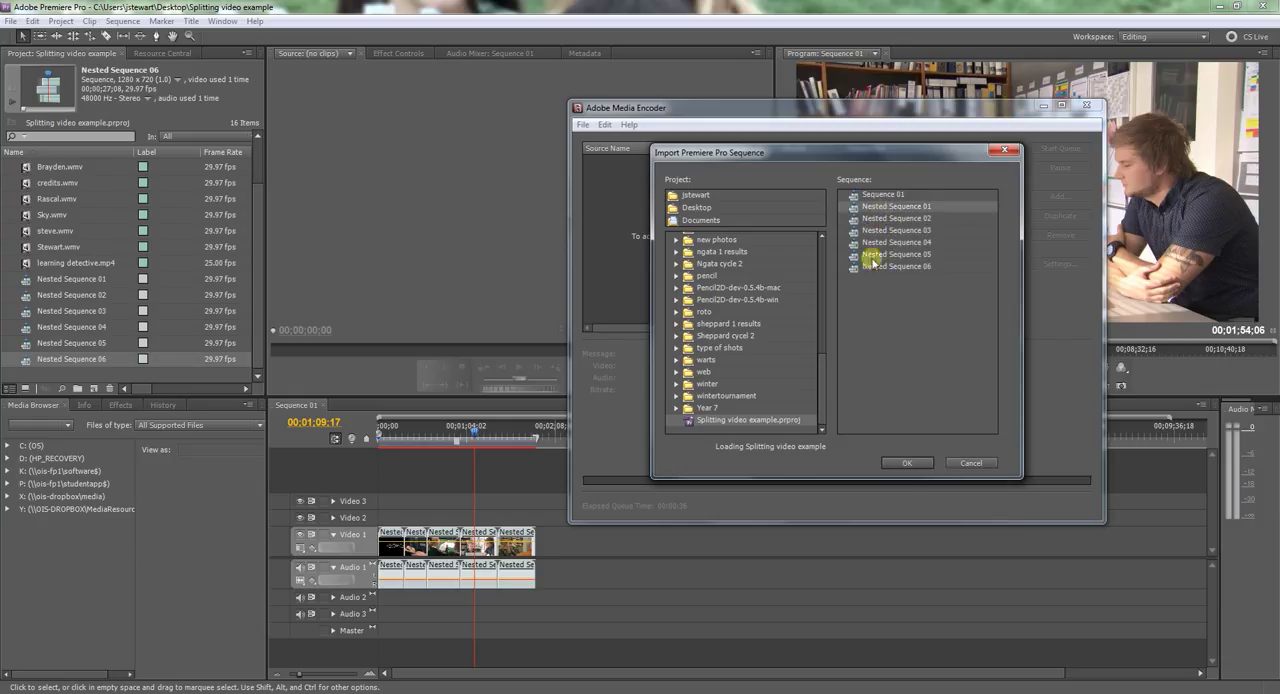
pyautogui.click(906, 462)
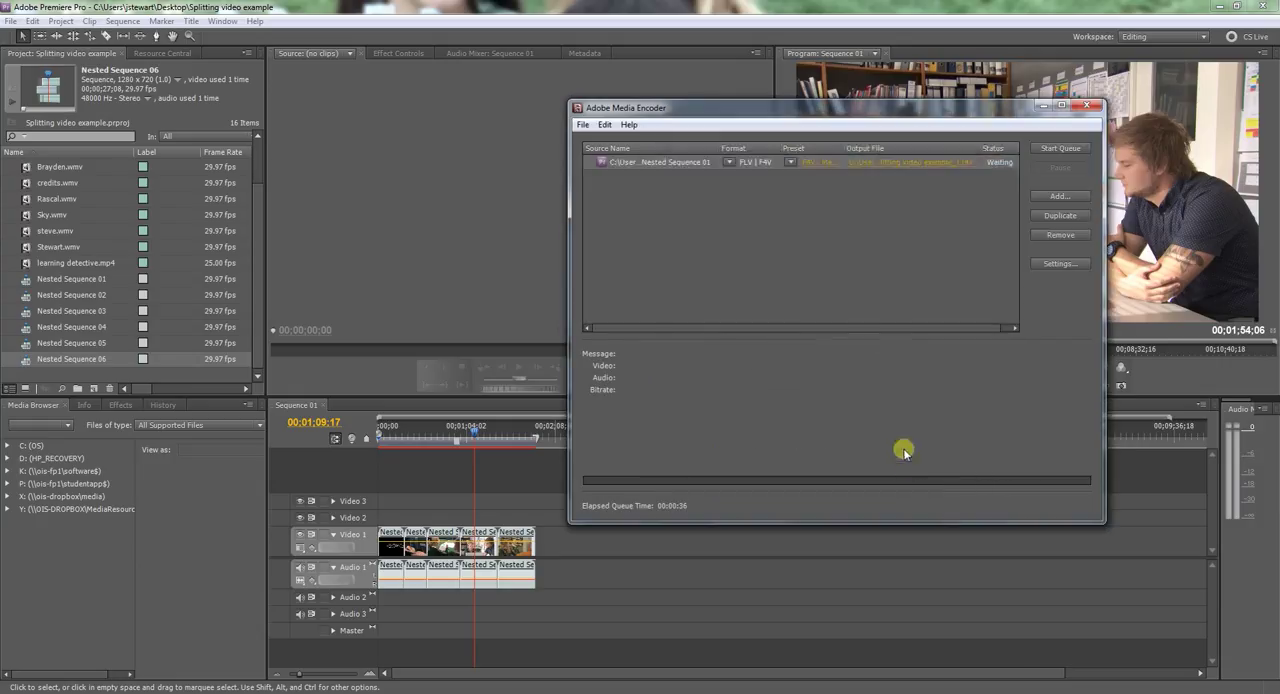